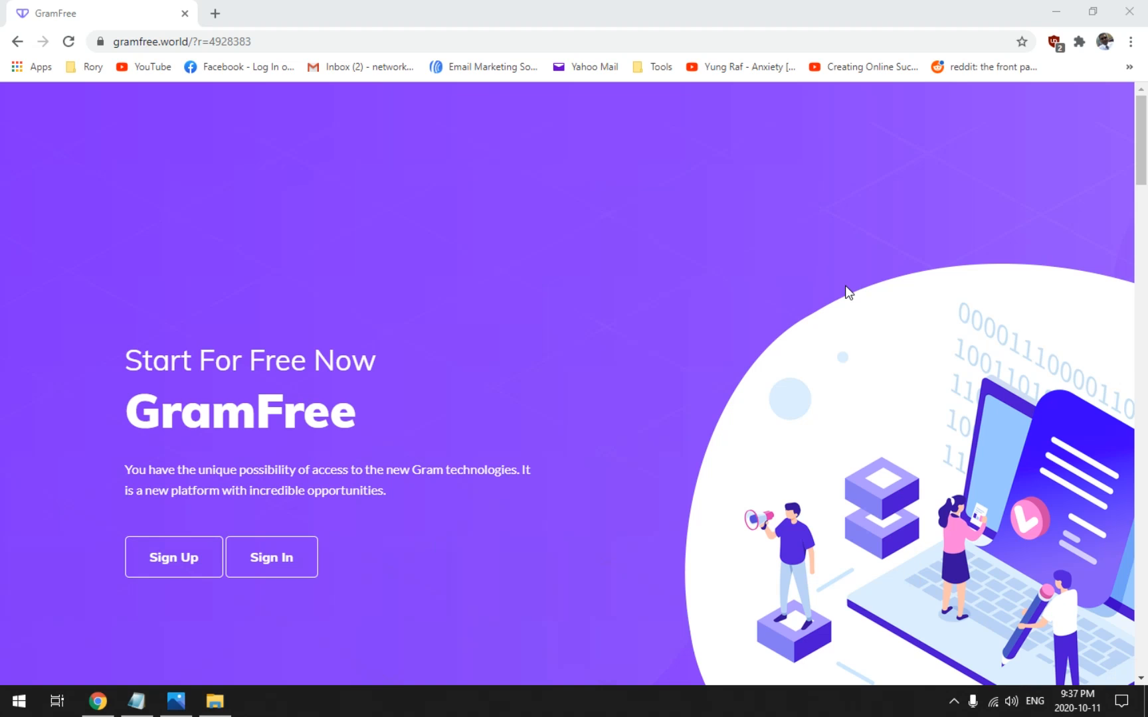
mouse_move(770, 353)
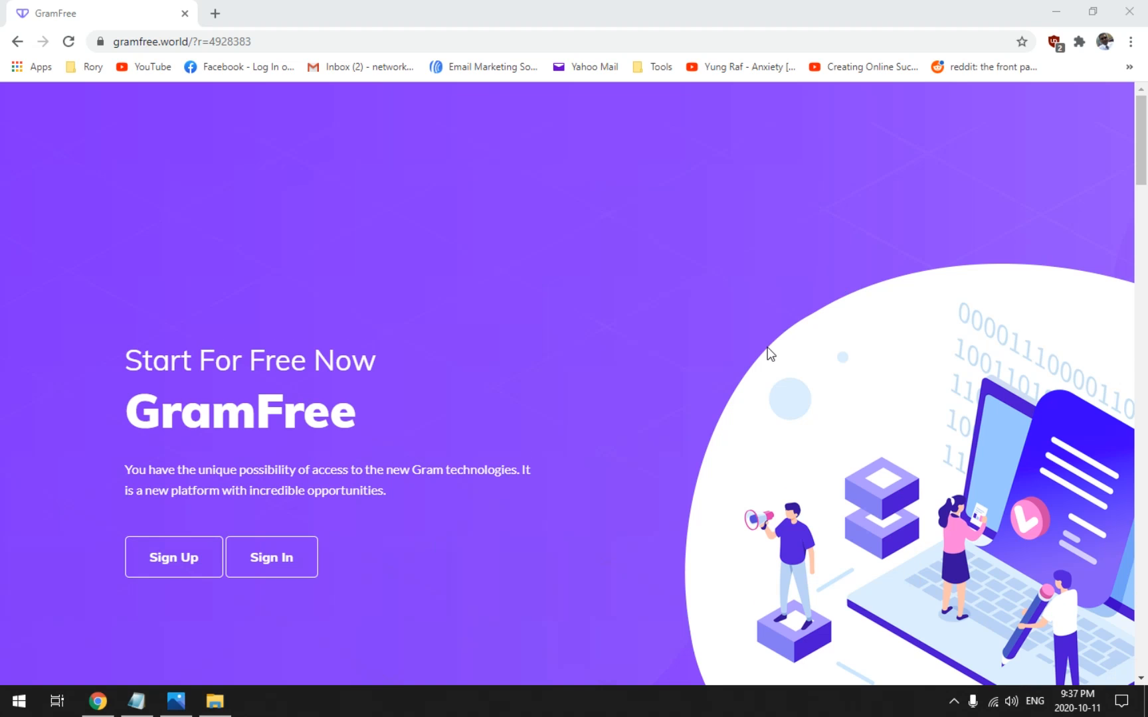
- Scroll down the GramFree page to read through its features section
scroll(down, 3)
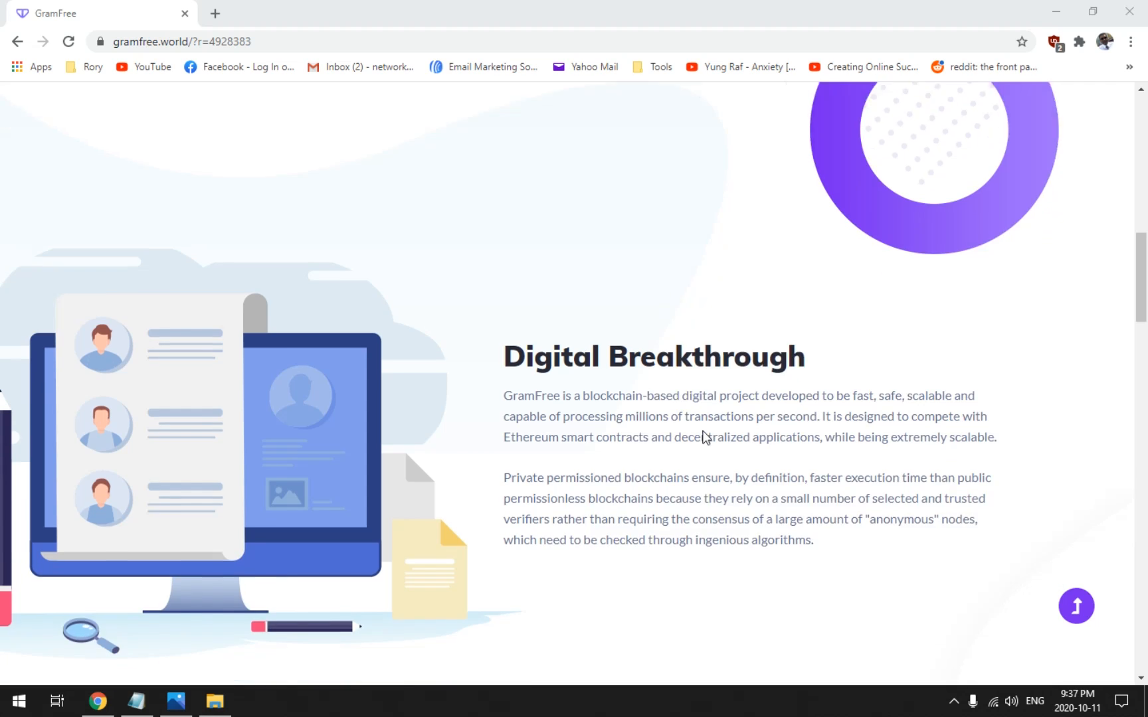
scroll(down, 3)
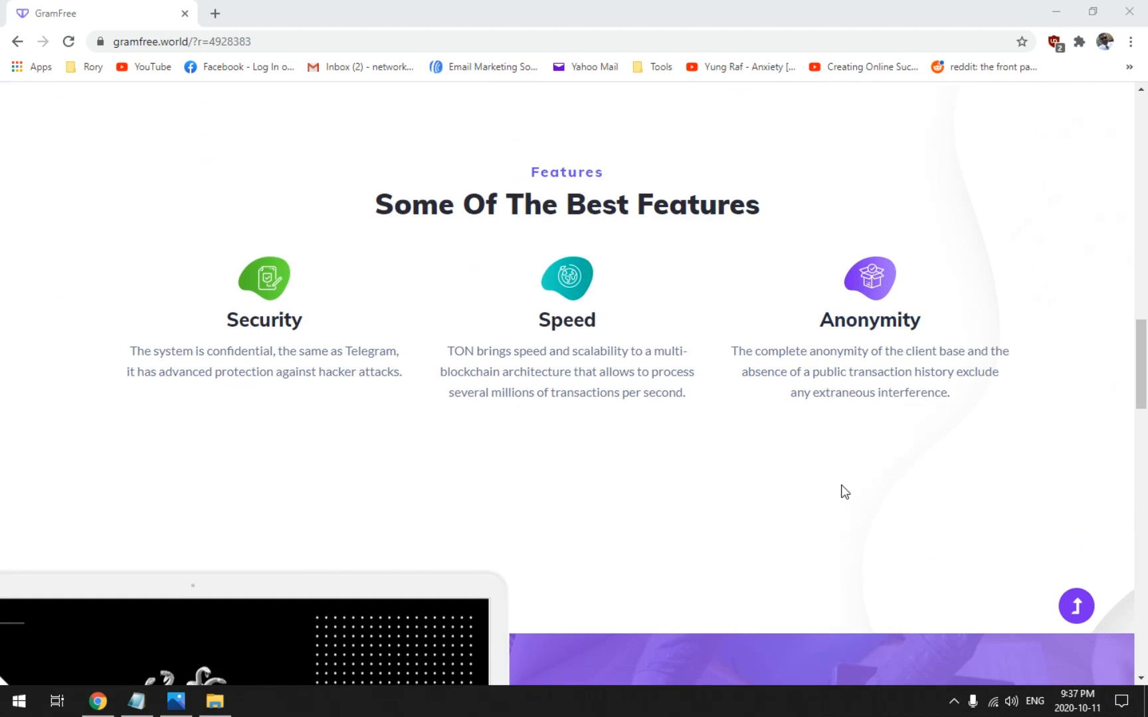
scroll(down, 3)
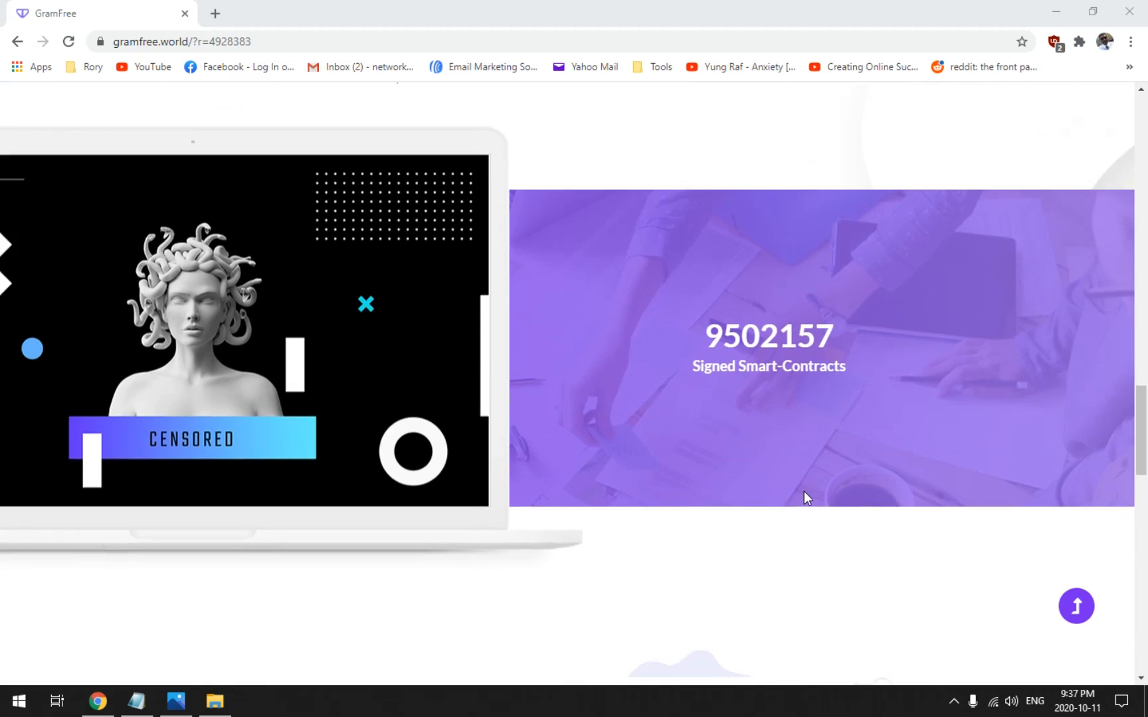
scroll(down, 3)
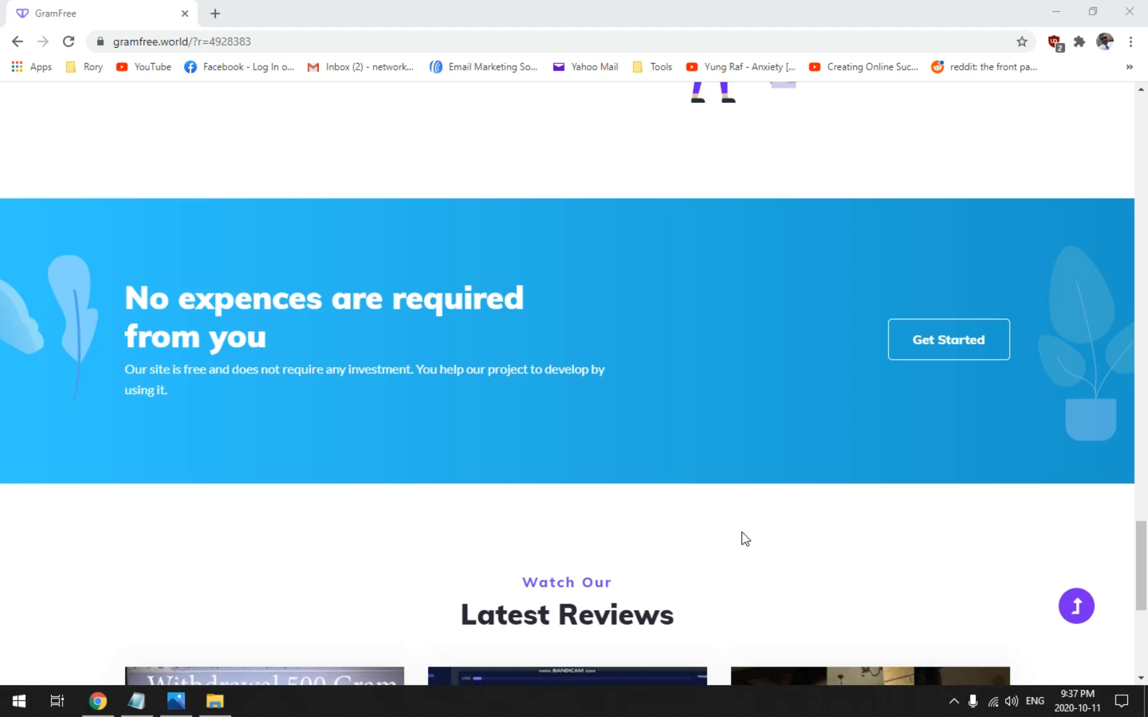
scroll(down, 3)
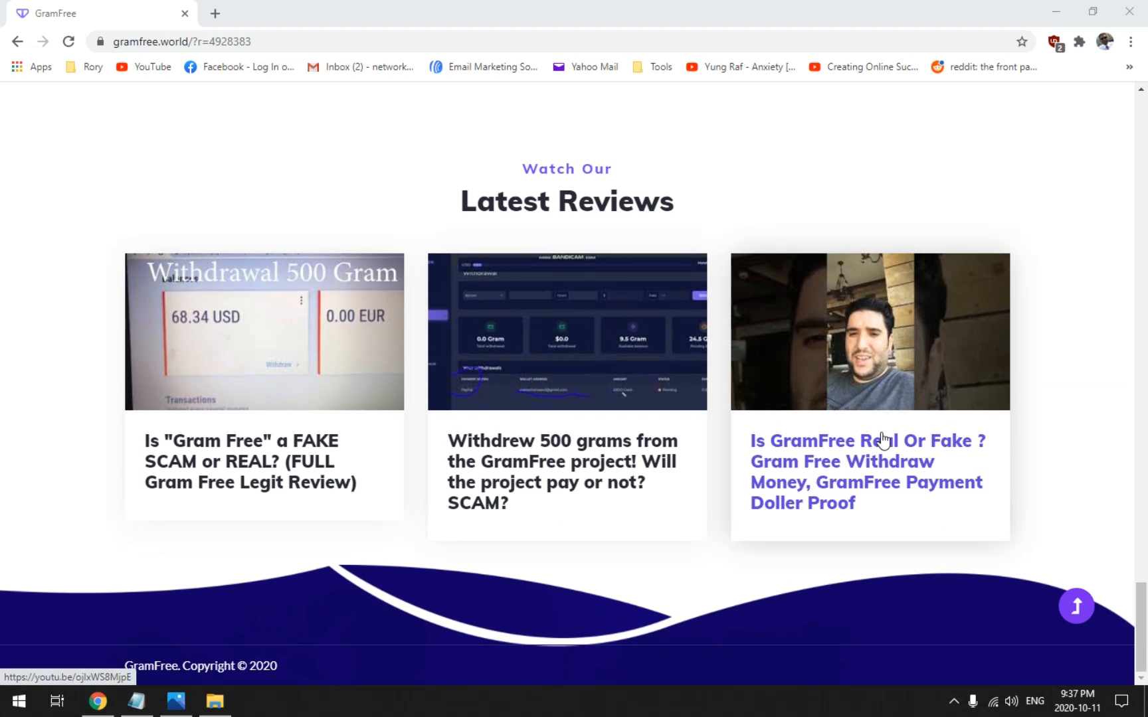
mouse_move(1008, 422)
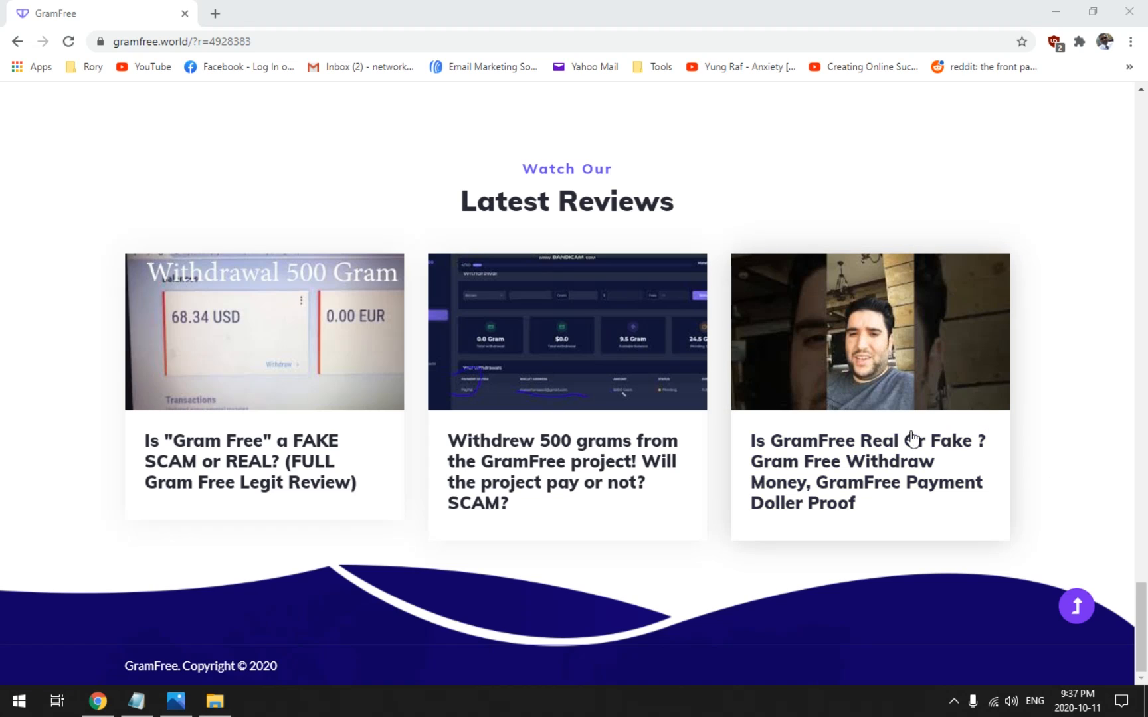
mouse_move(1100, 423)
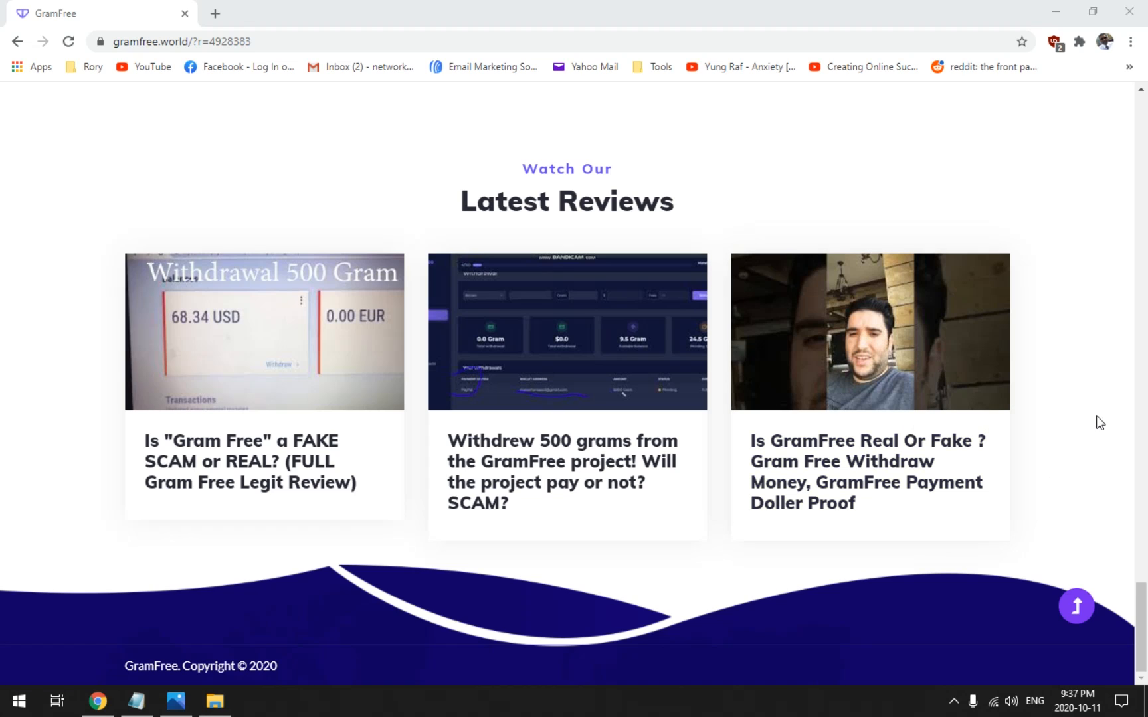
mouse_move(1091, 440)
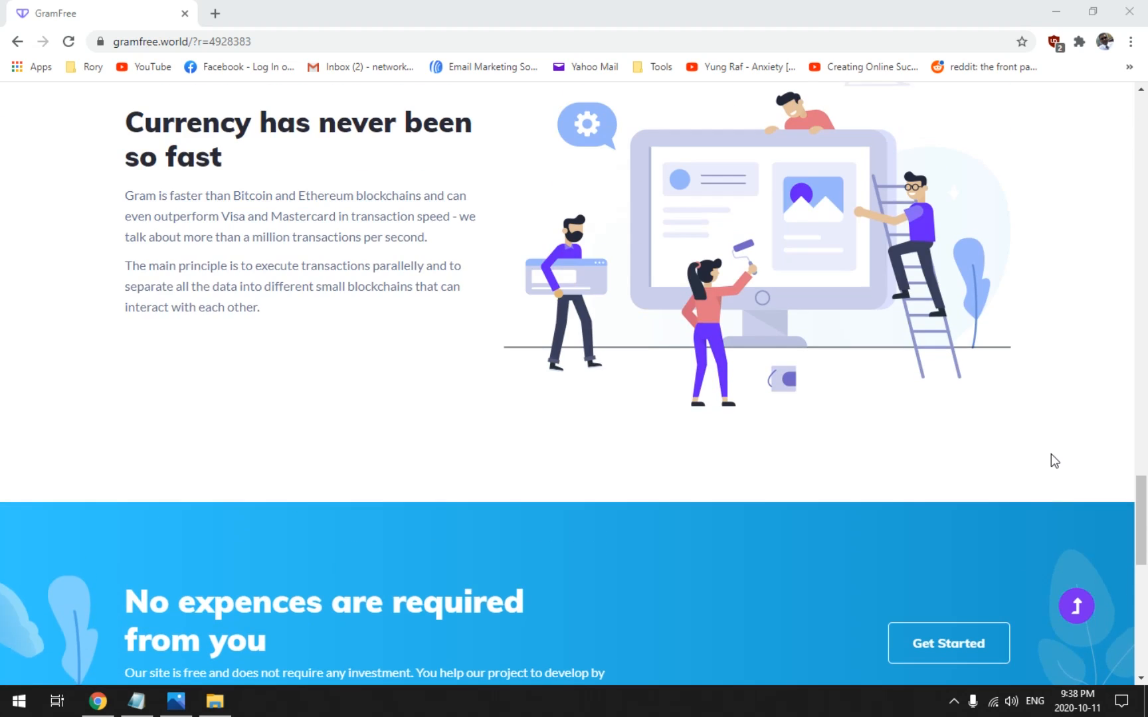
scroll(down, 3)
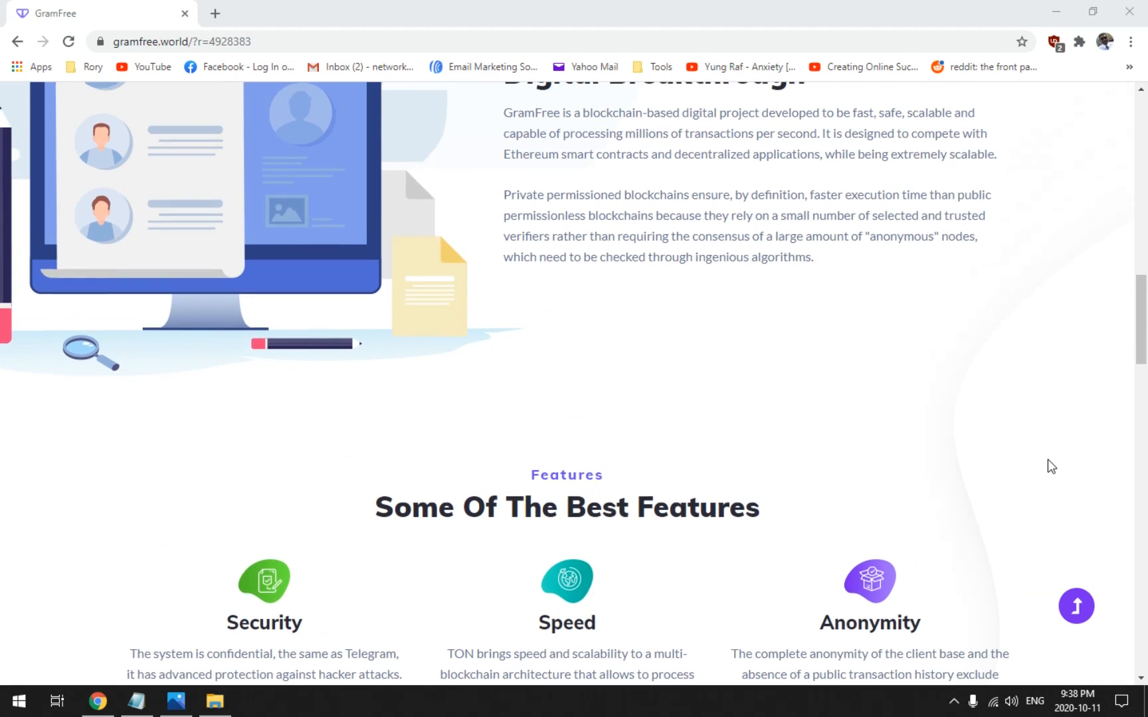
scroll(up, 3)
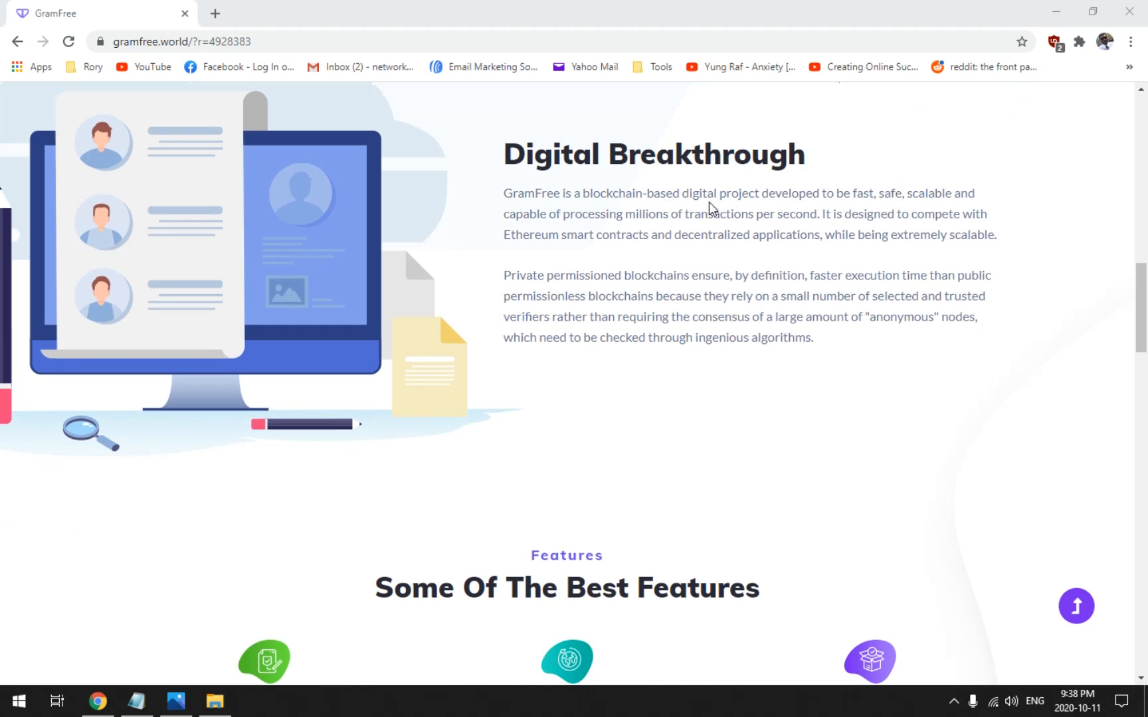
mouse_move(730, 258)
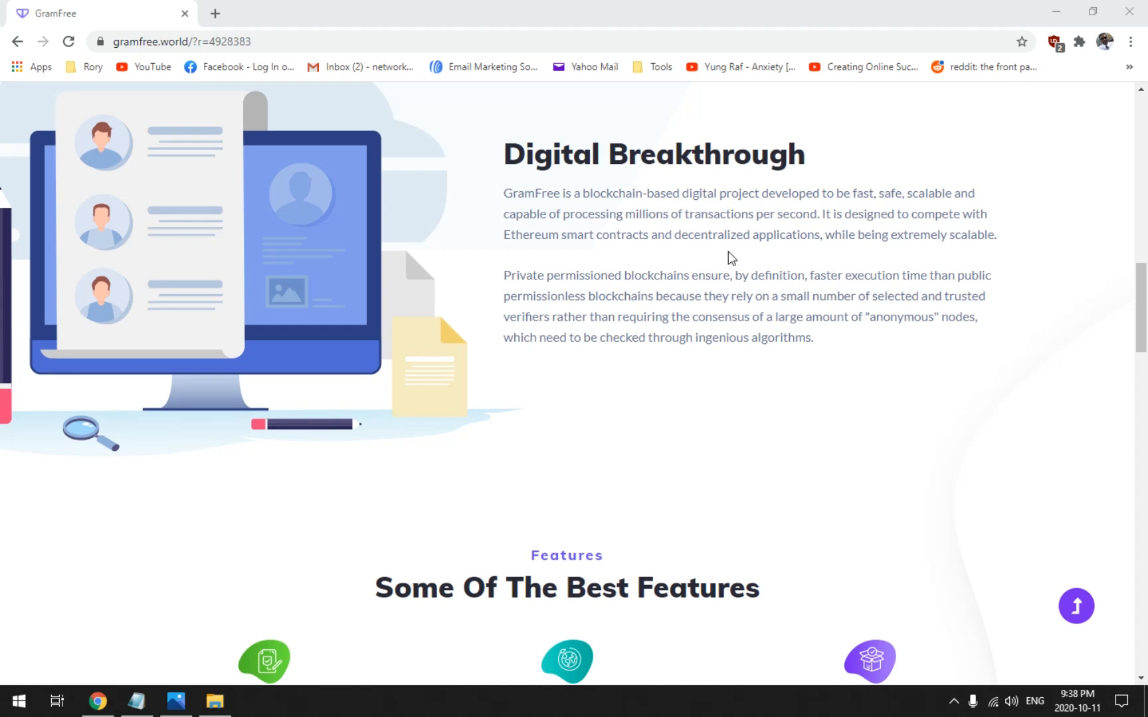
- Continue down to the reviews, then switch to the tab with the Google search for 'who is'
scroll(down, 3)
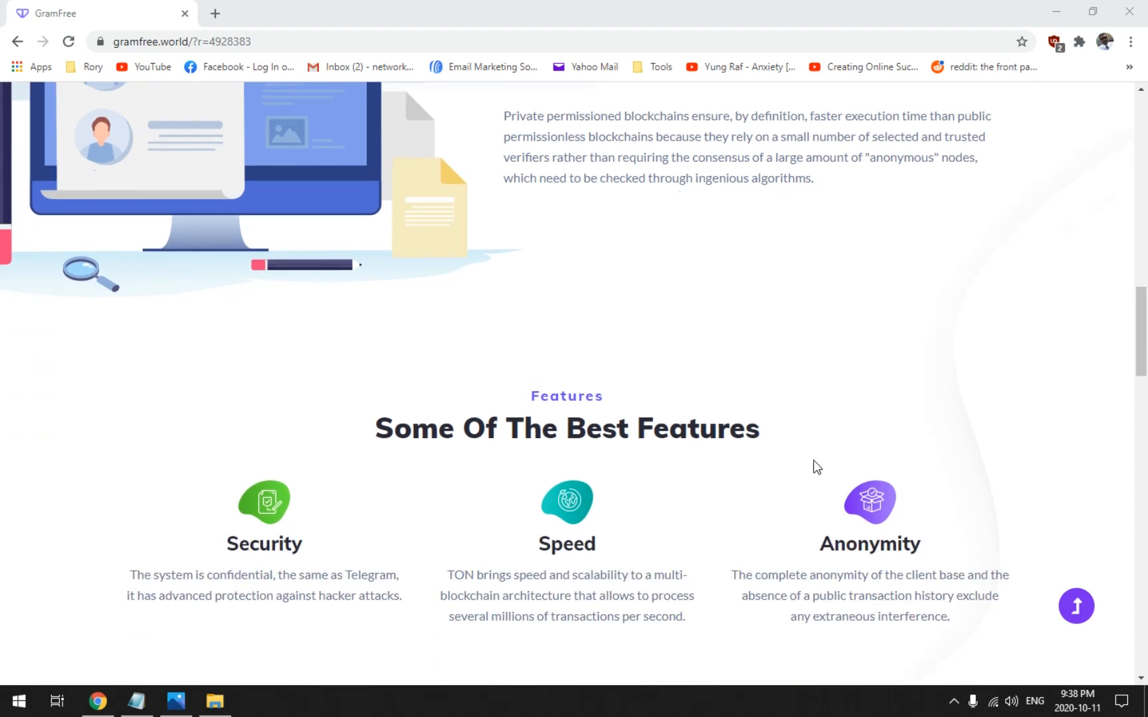
scroll(down, 3)
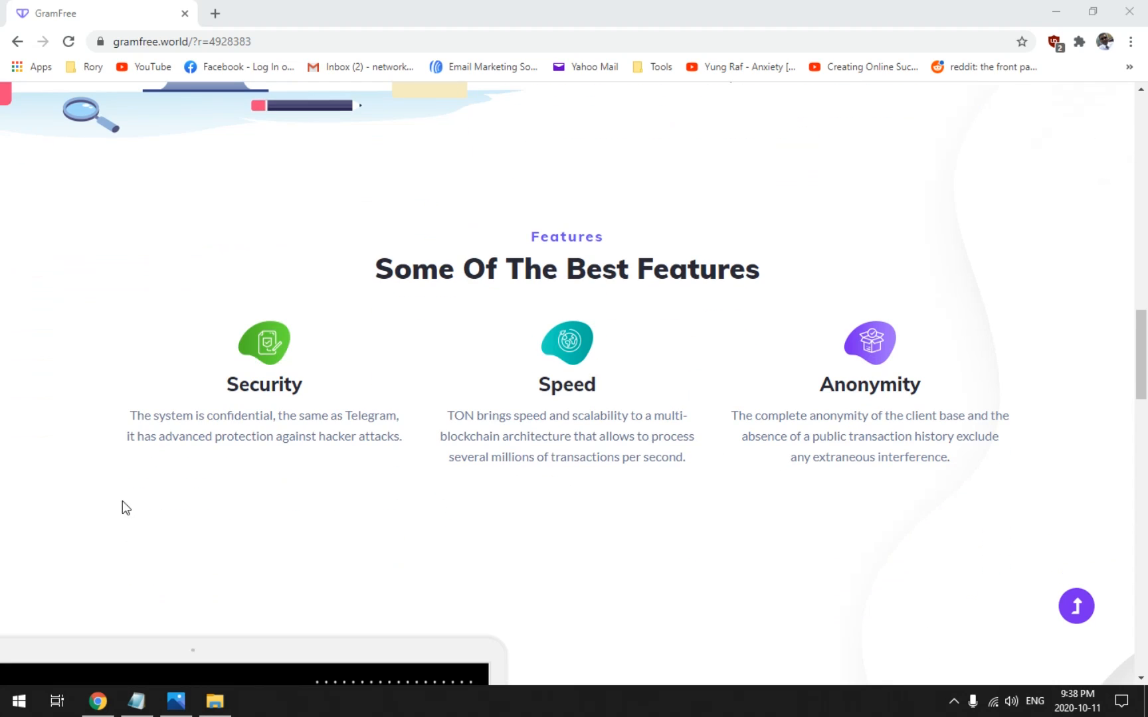
mouse_move(896, 465)
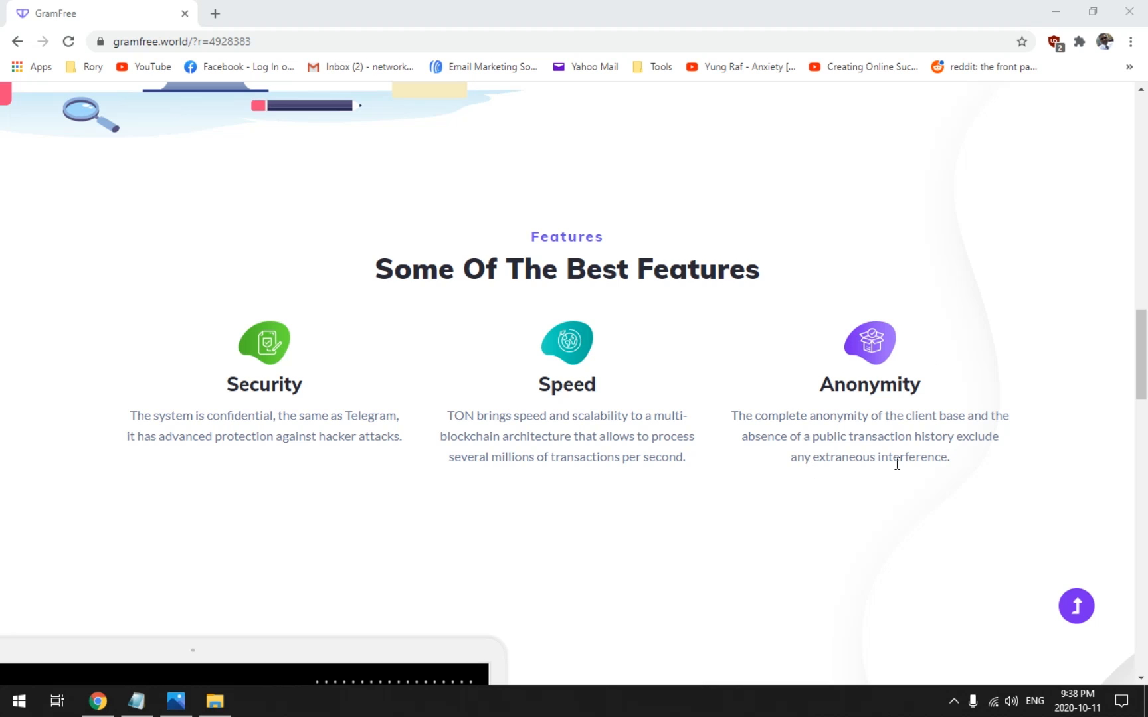
scroll(down, 3)
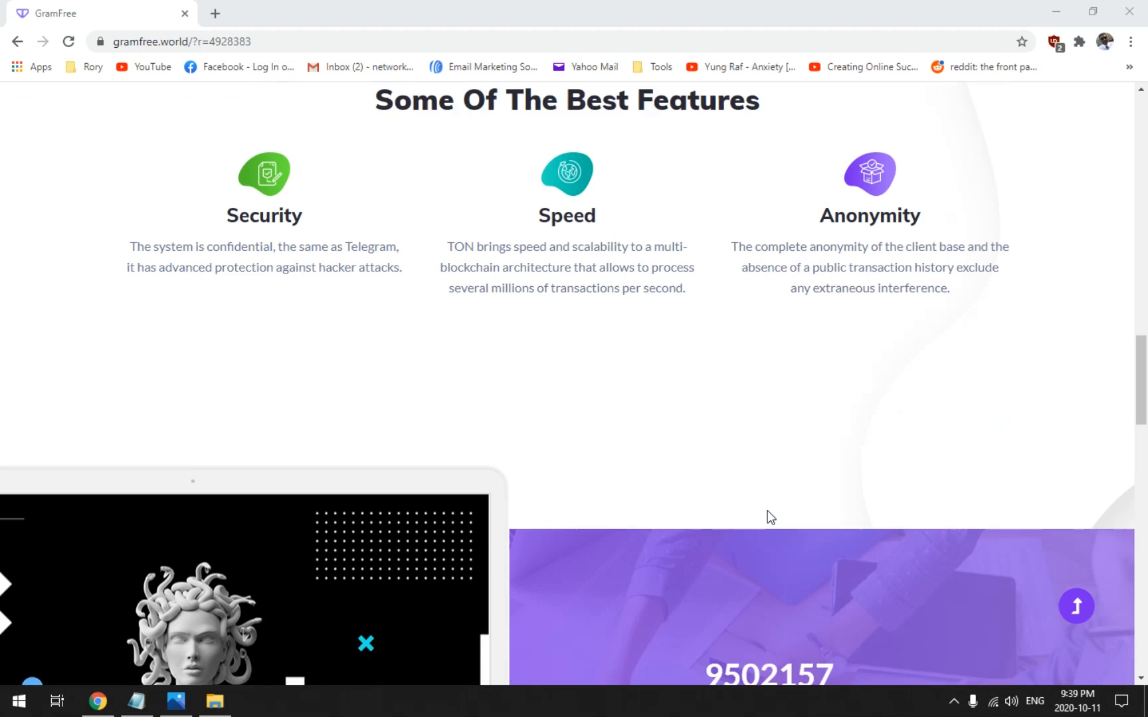
scroll(down, 3)
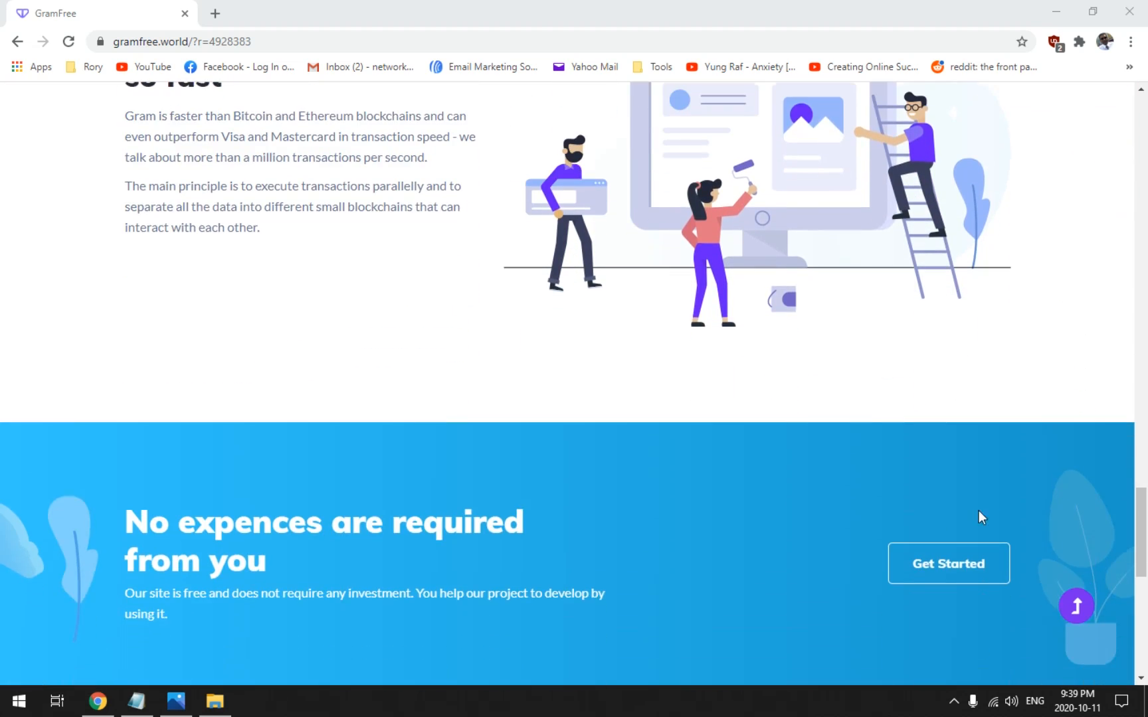
scroll(down, 3)
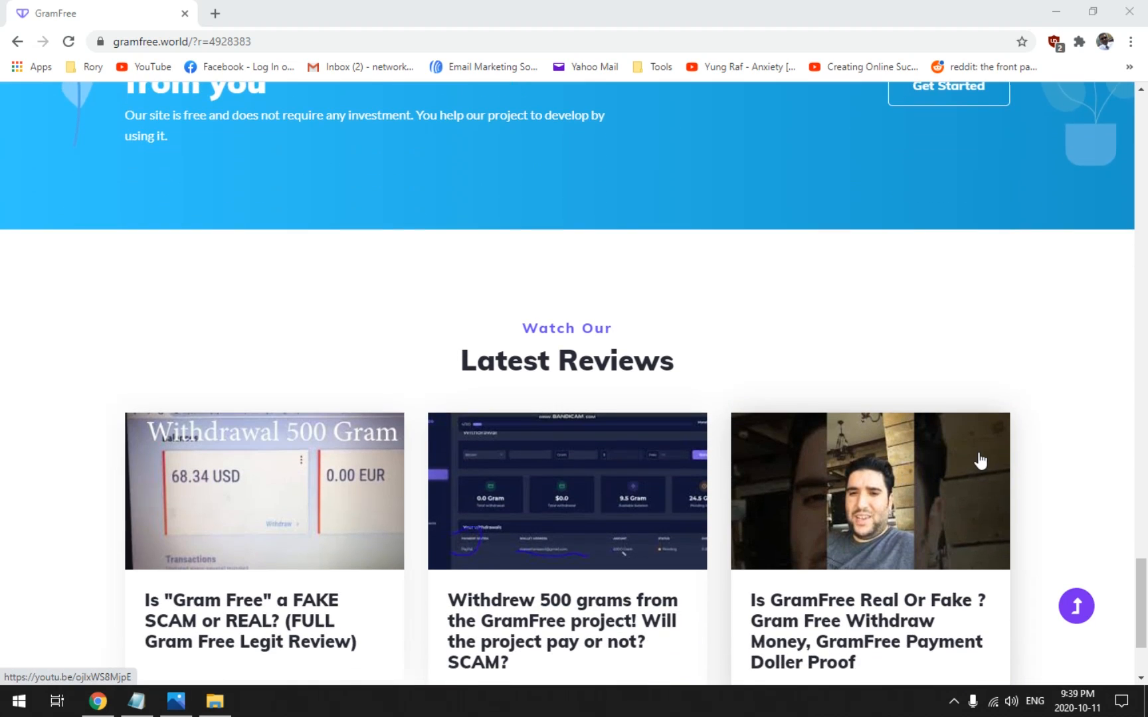
scroll(down, 3)
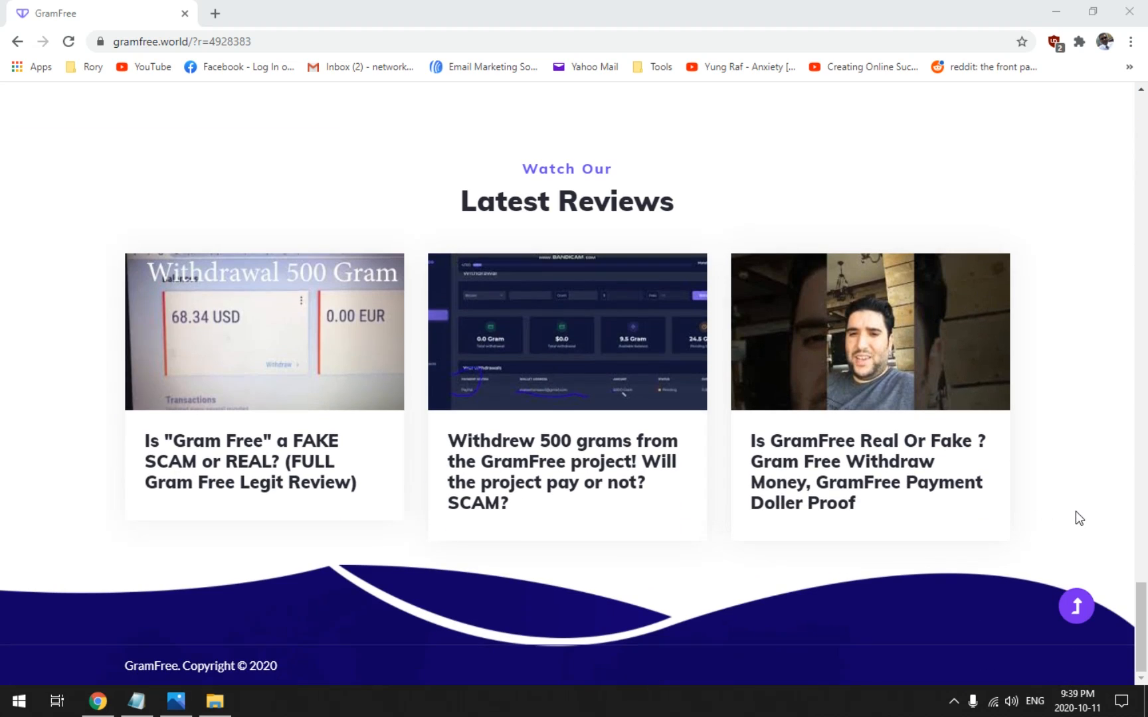
click(214, 14)
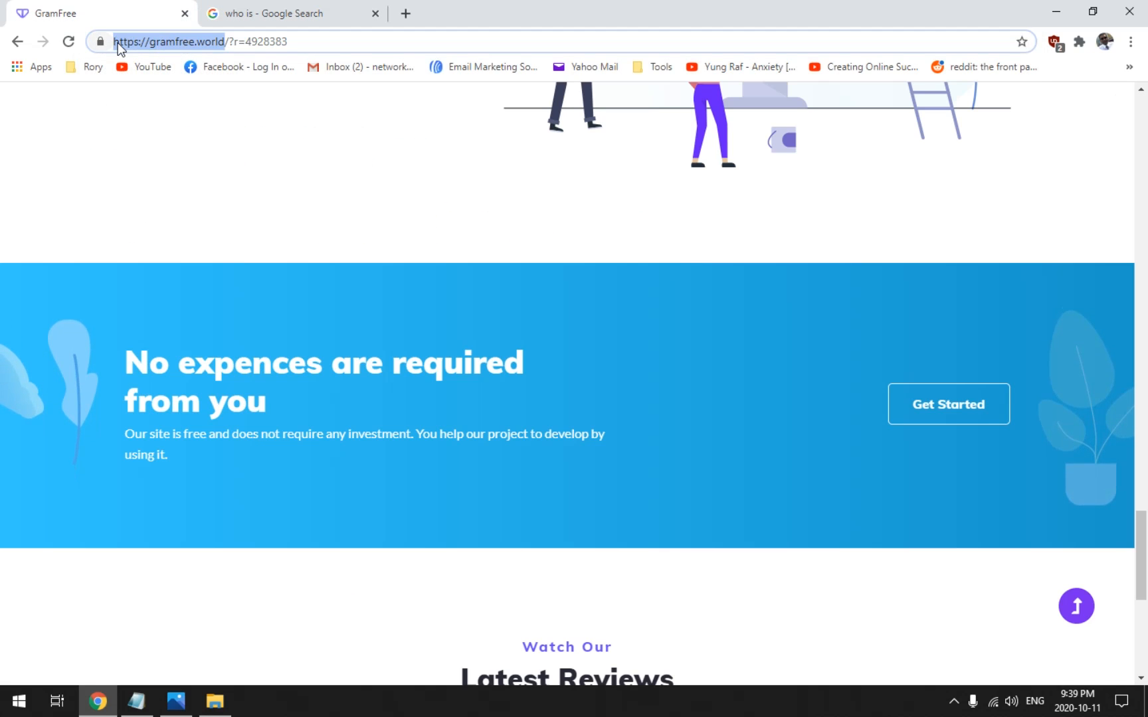
- Look up gramfree.world on who.is to see its NameCheap registrar and 2020-03-27 registration date
click(291, 13)
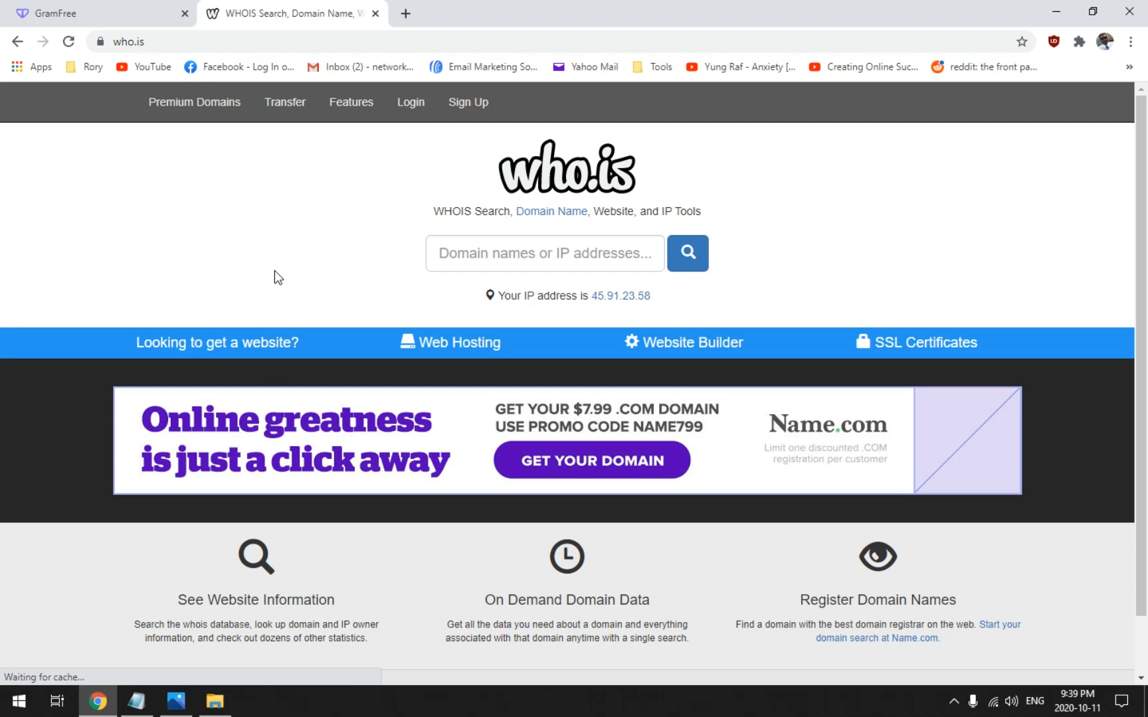
click(544, 254)
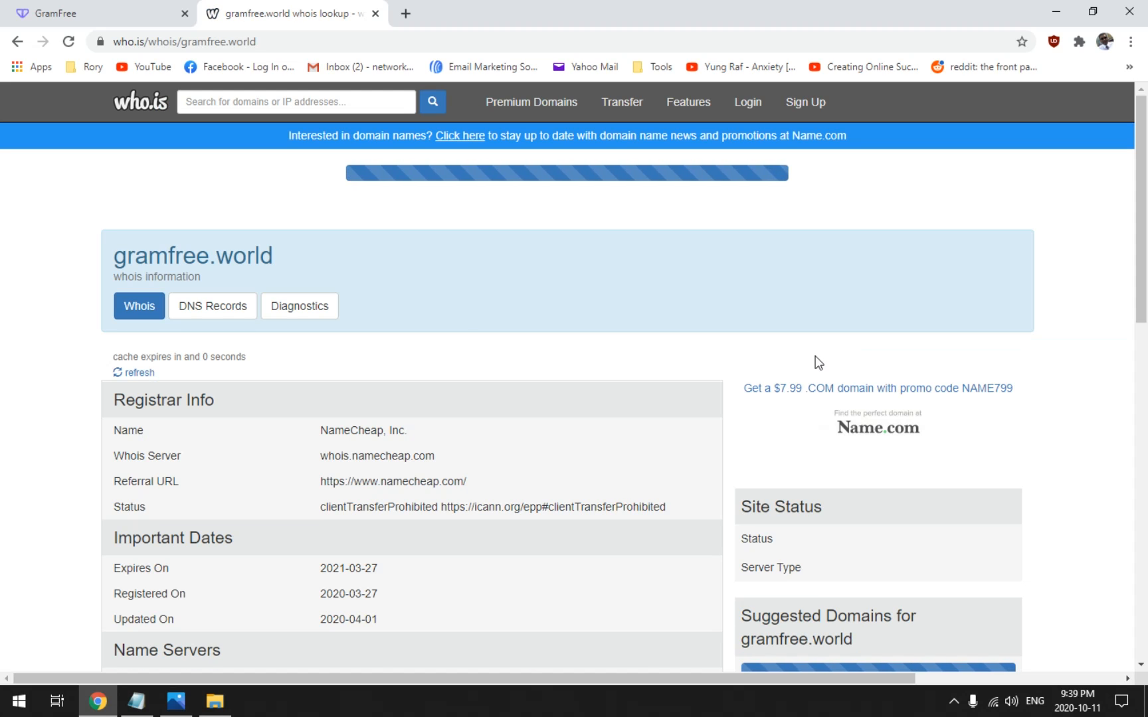
click(138, 372)
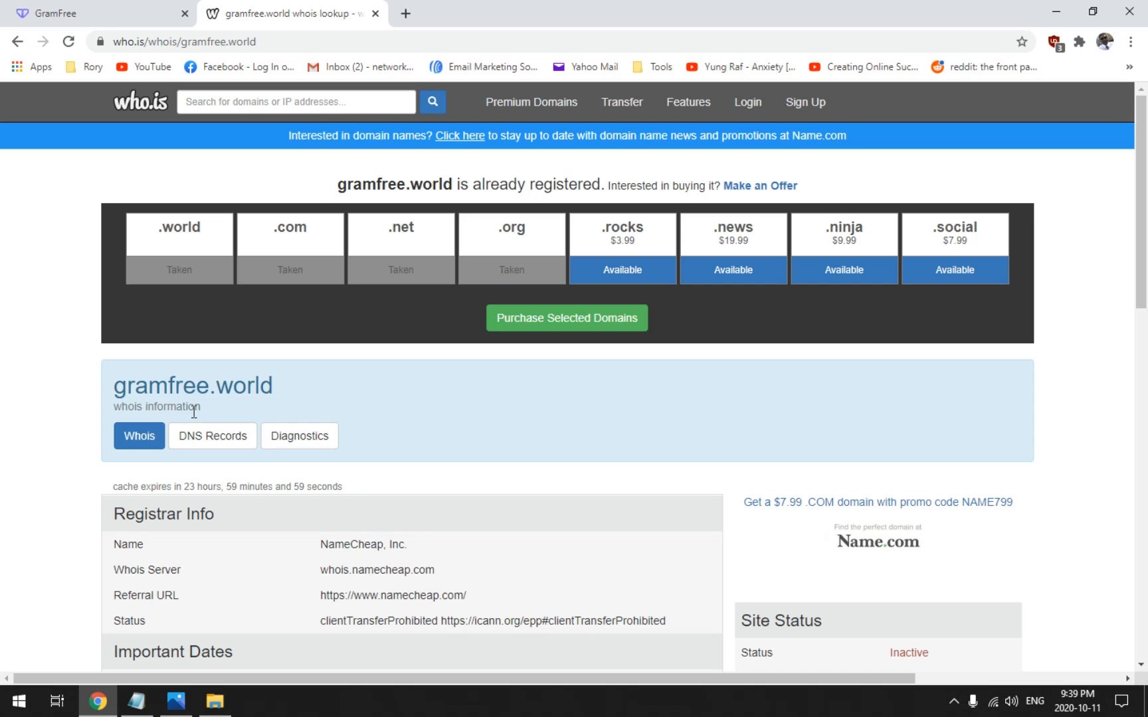
mouse_move(362, 420)
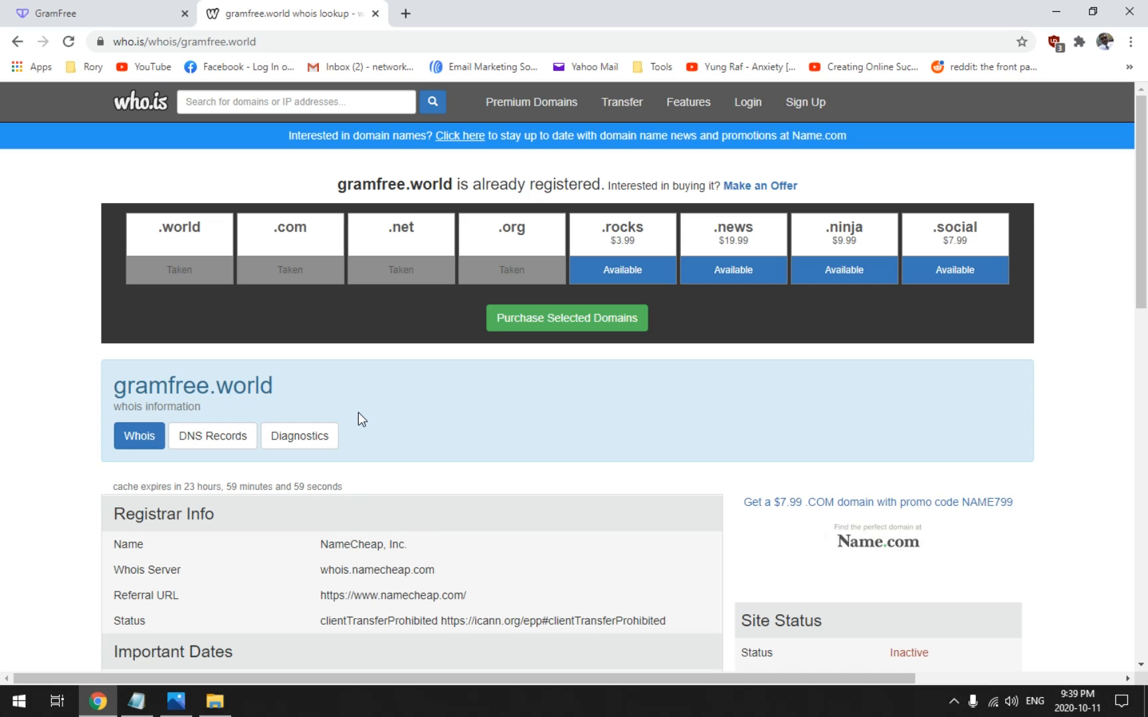
mouse_move(61, 565)
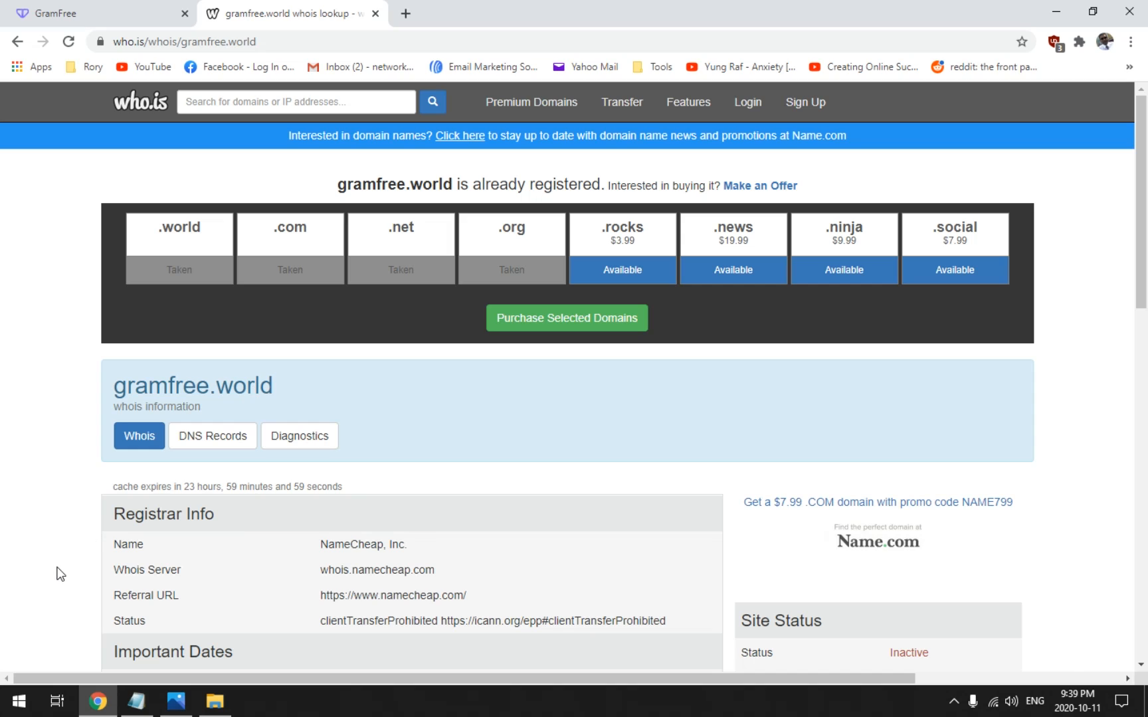
mouse_move(41, 582)
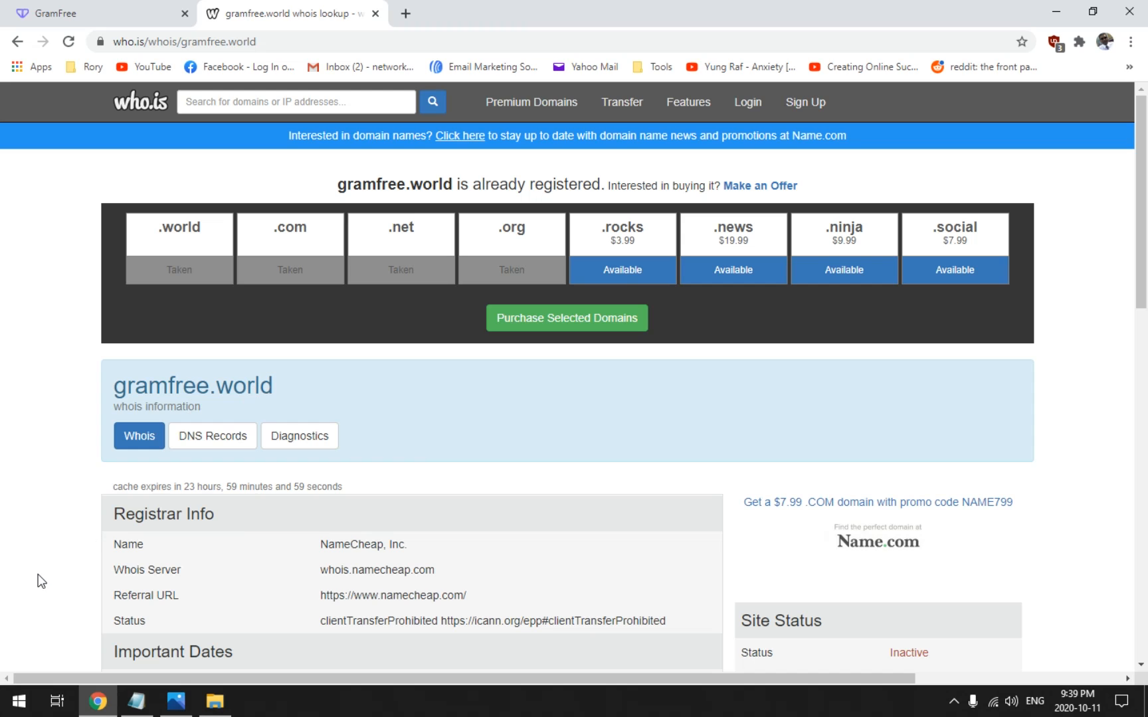
- Scroll the WHOIS record to the Important Dates, Cloudflare name servers and 2021-03-27 expiry
scroll(down, 3)
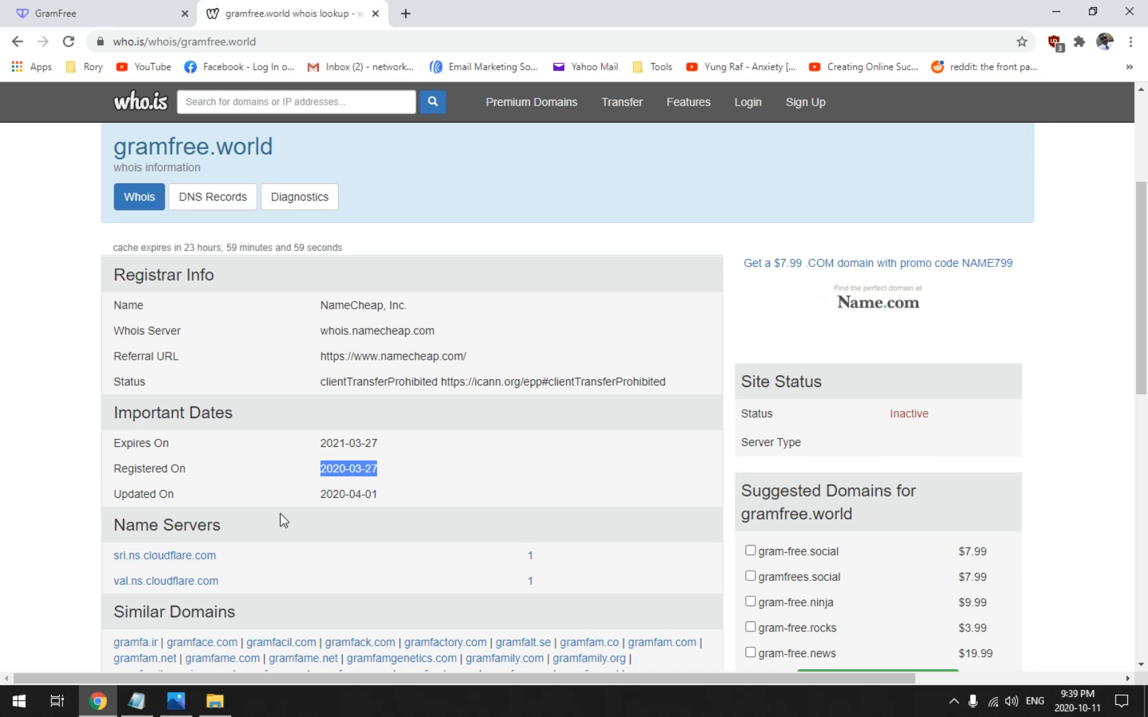
mouse_move(493, 605)
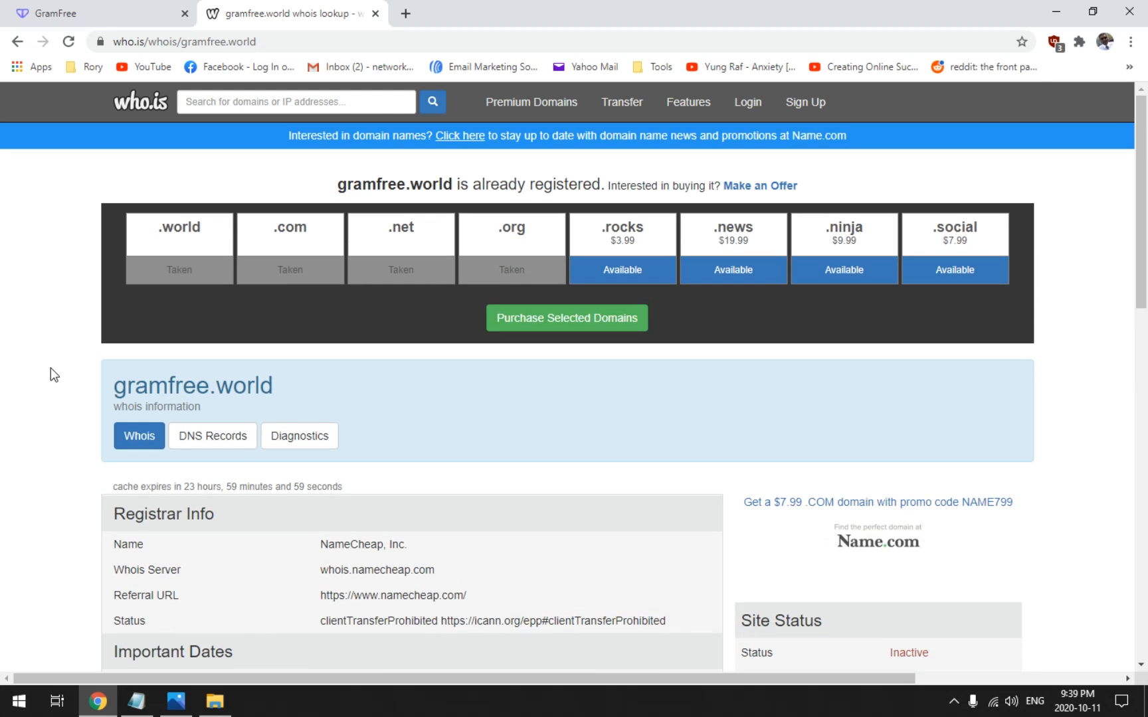
scroll(down, 3)
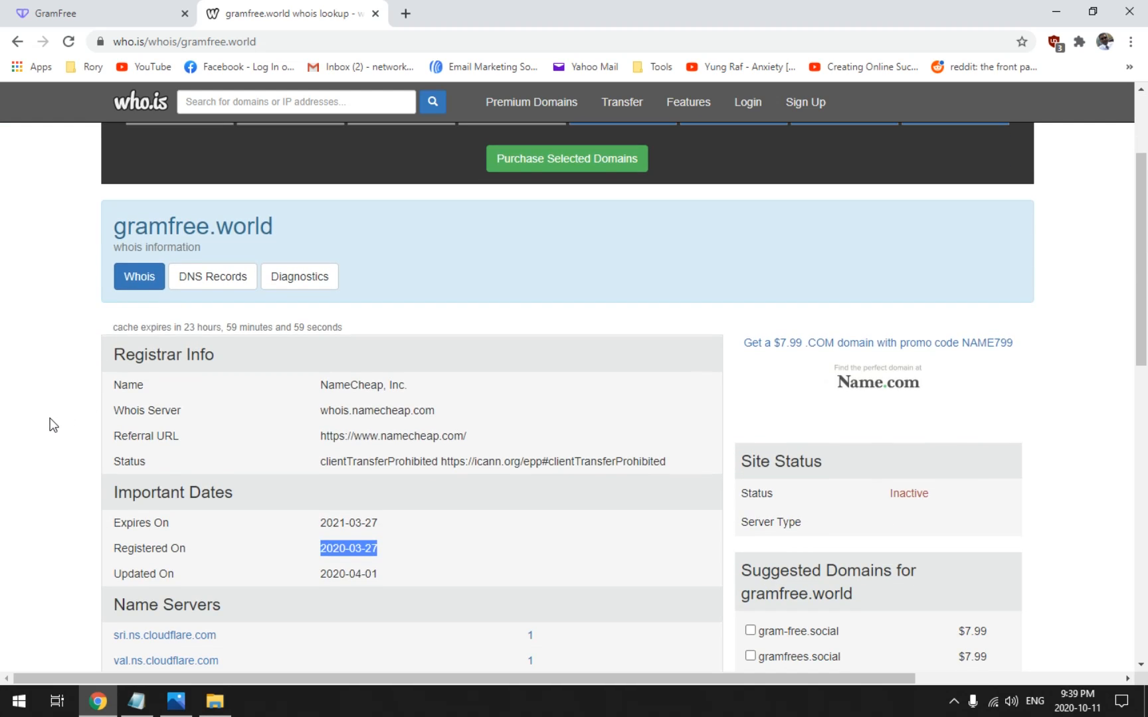
scroll(down, 3)
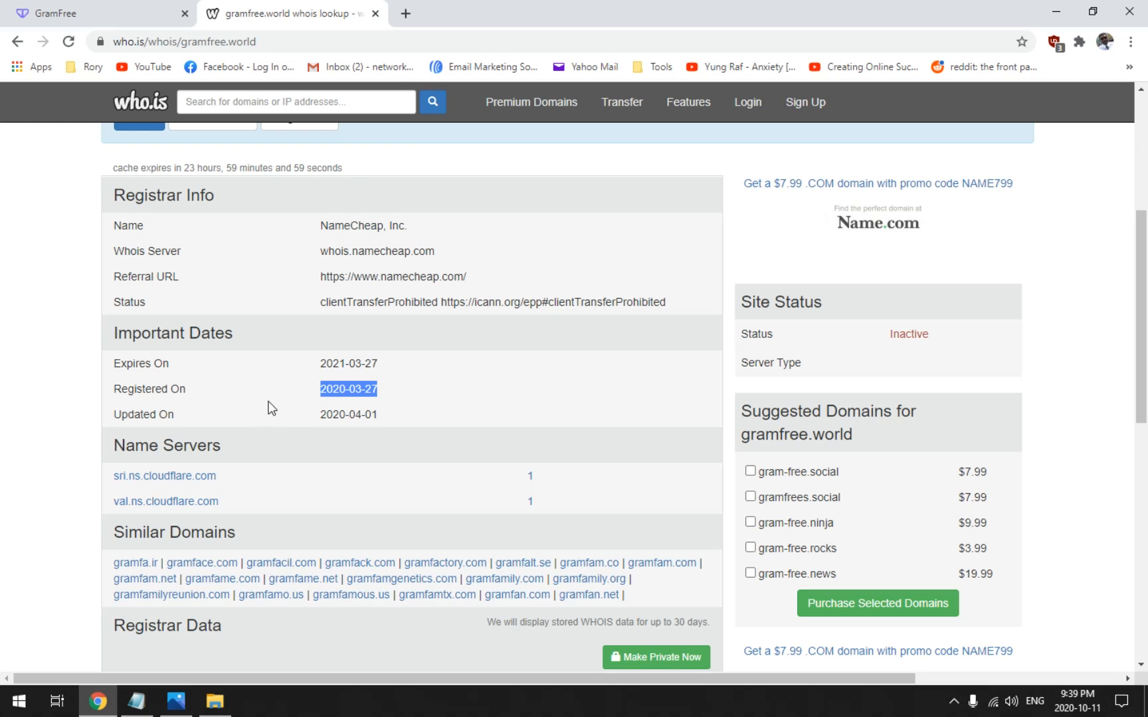
mouse_move(388, 400)
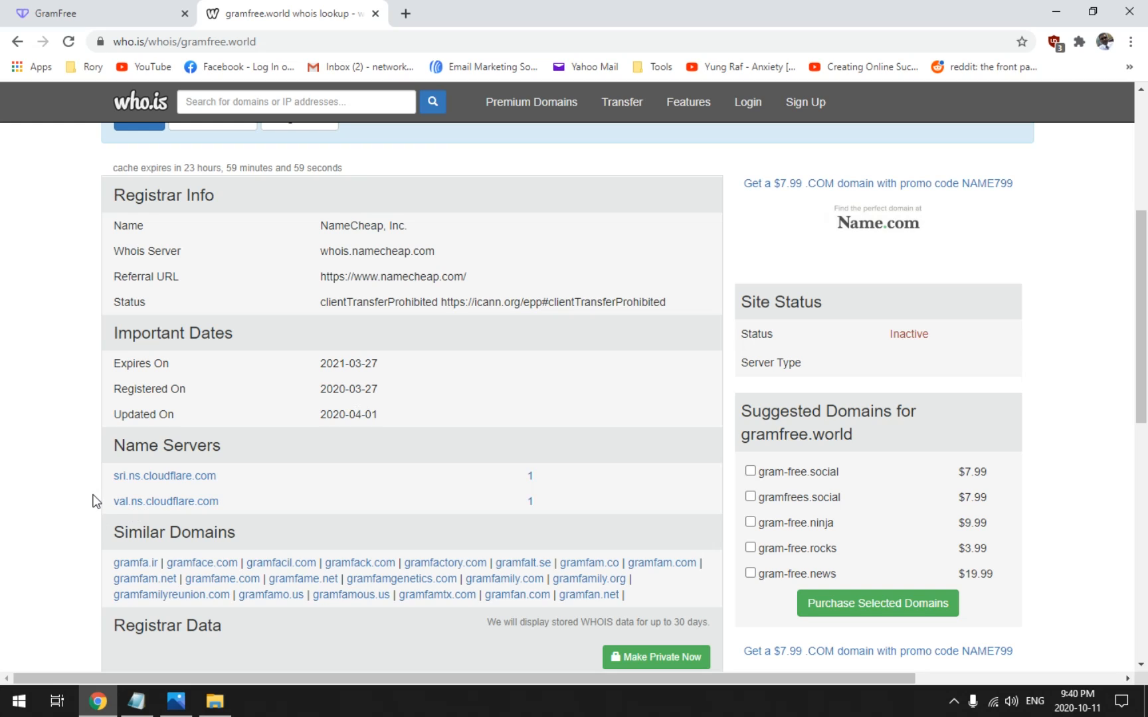
mouse_move(45, 470)
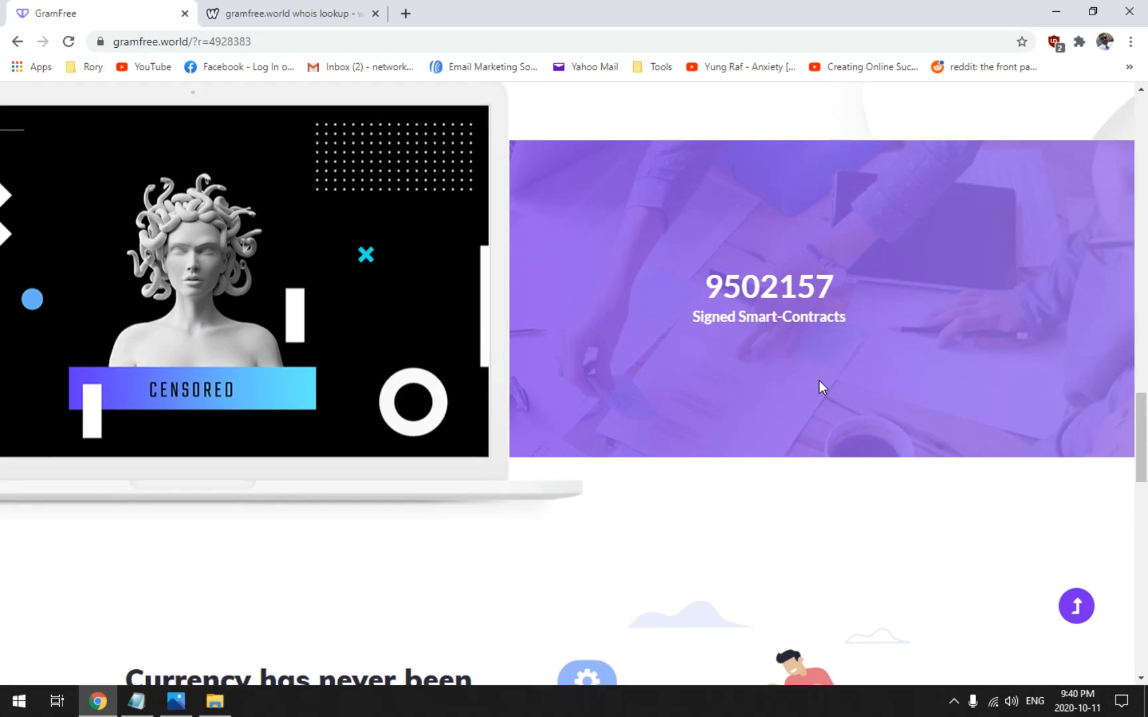
scroll(up, 3)
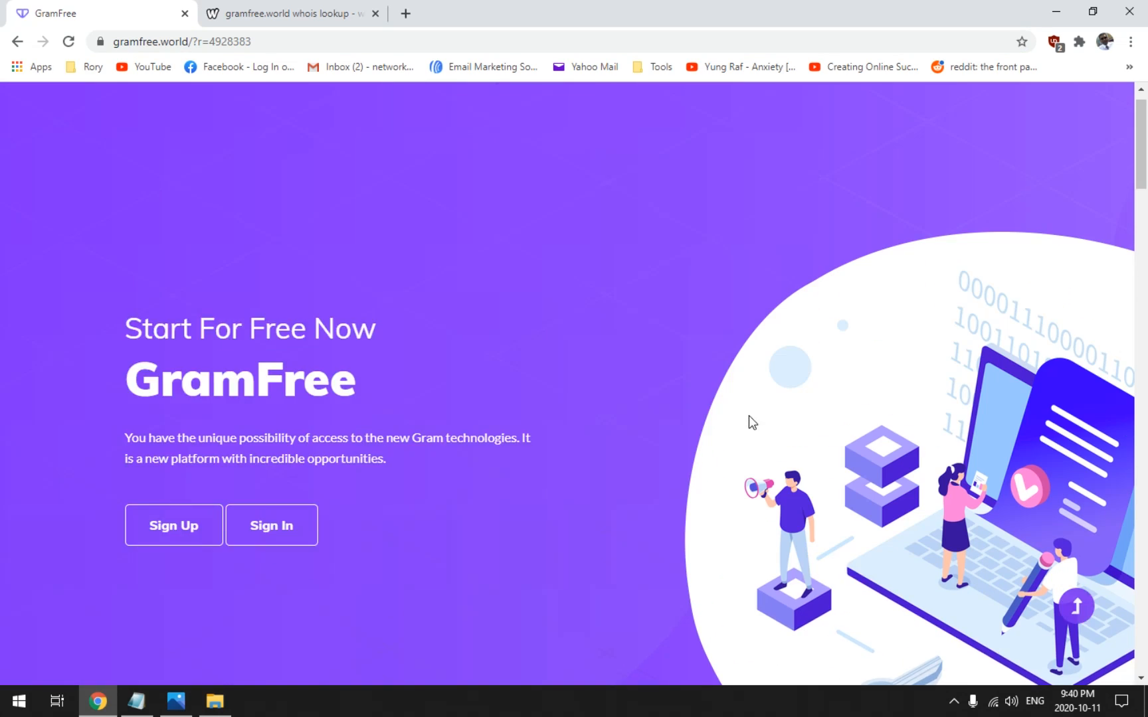
scroll(down, 3)
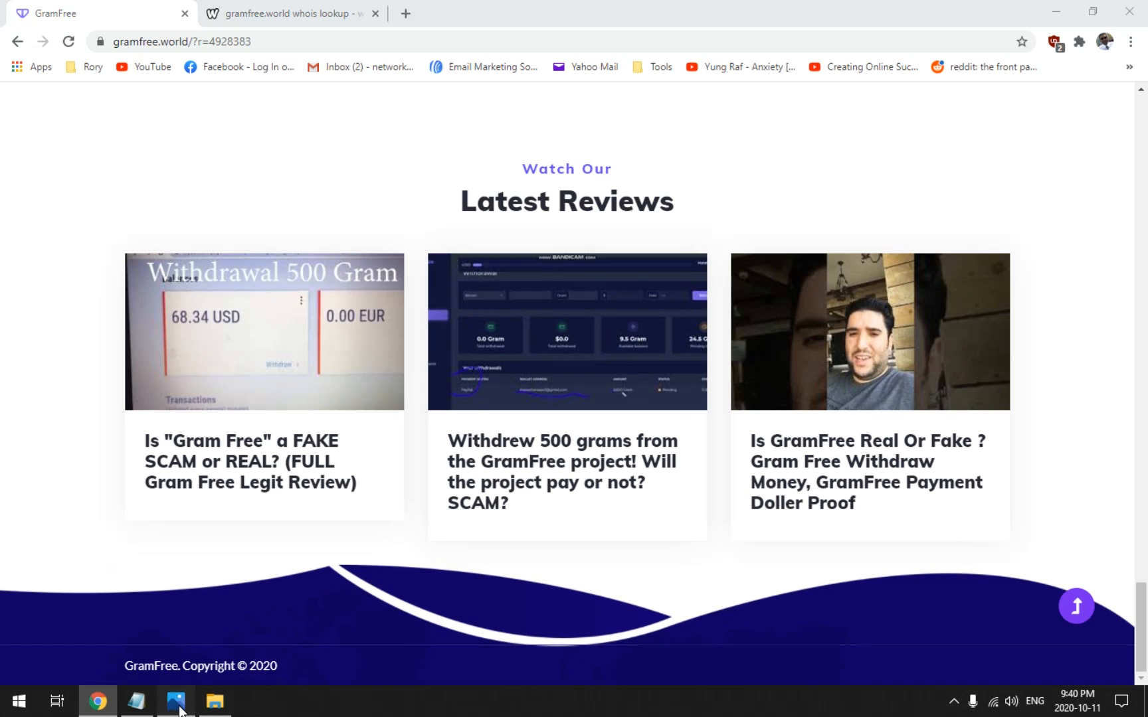
- Show the GramFree withdrawal dashboard screenshot in Photos with its 509.5 Gram balance
click(176, 700)
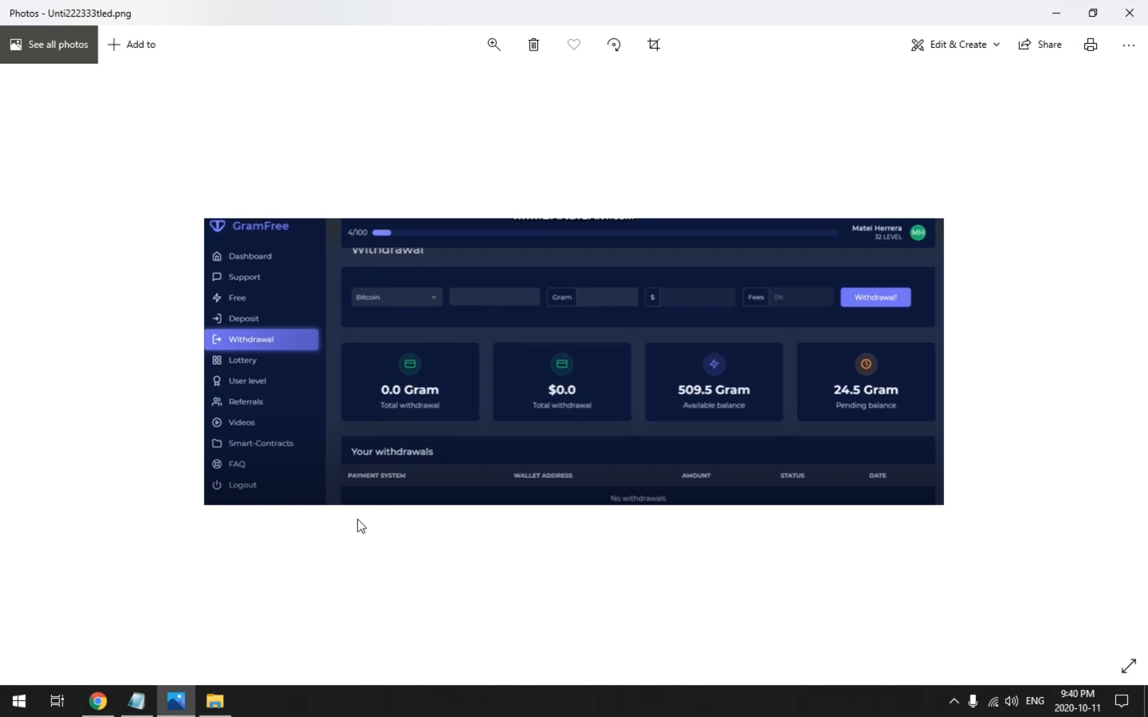
mouse_move(586, 534)
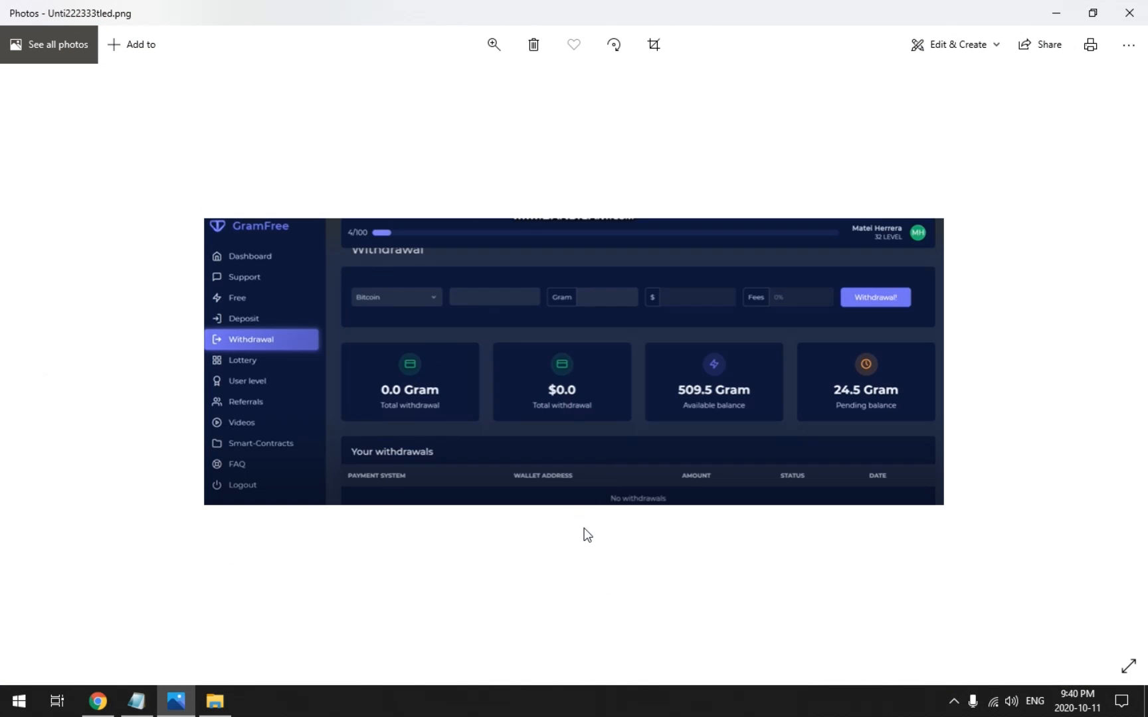
mouse_move(578, 544)
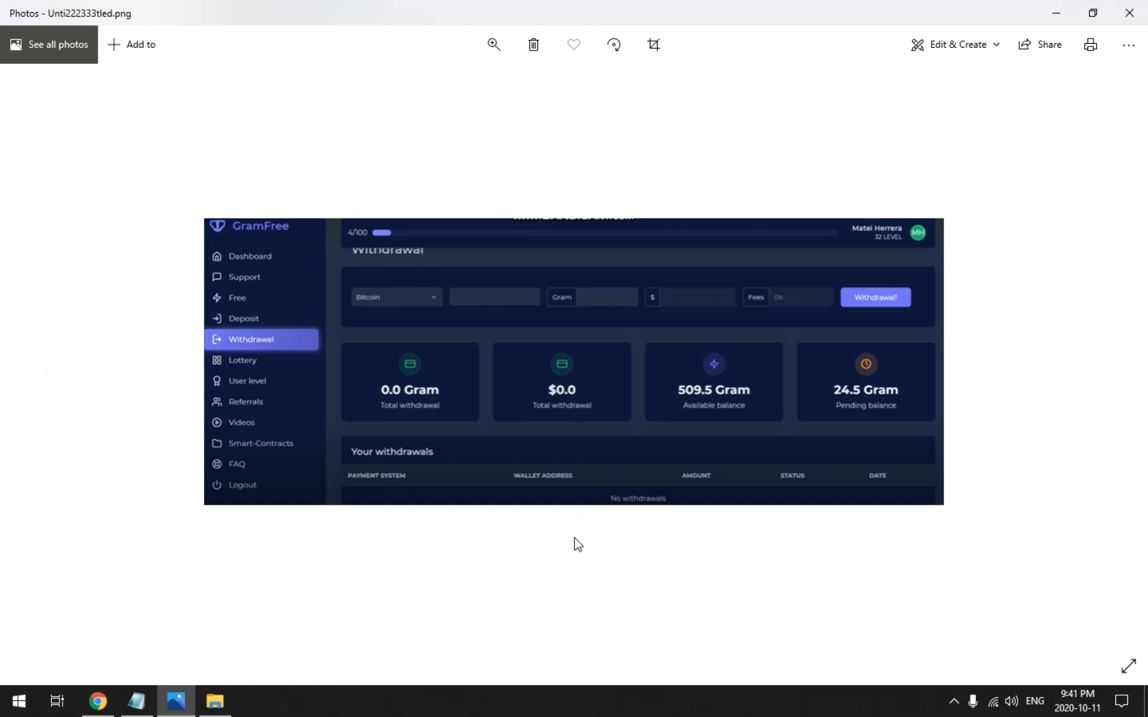
mouse_move(541, 537)
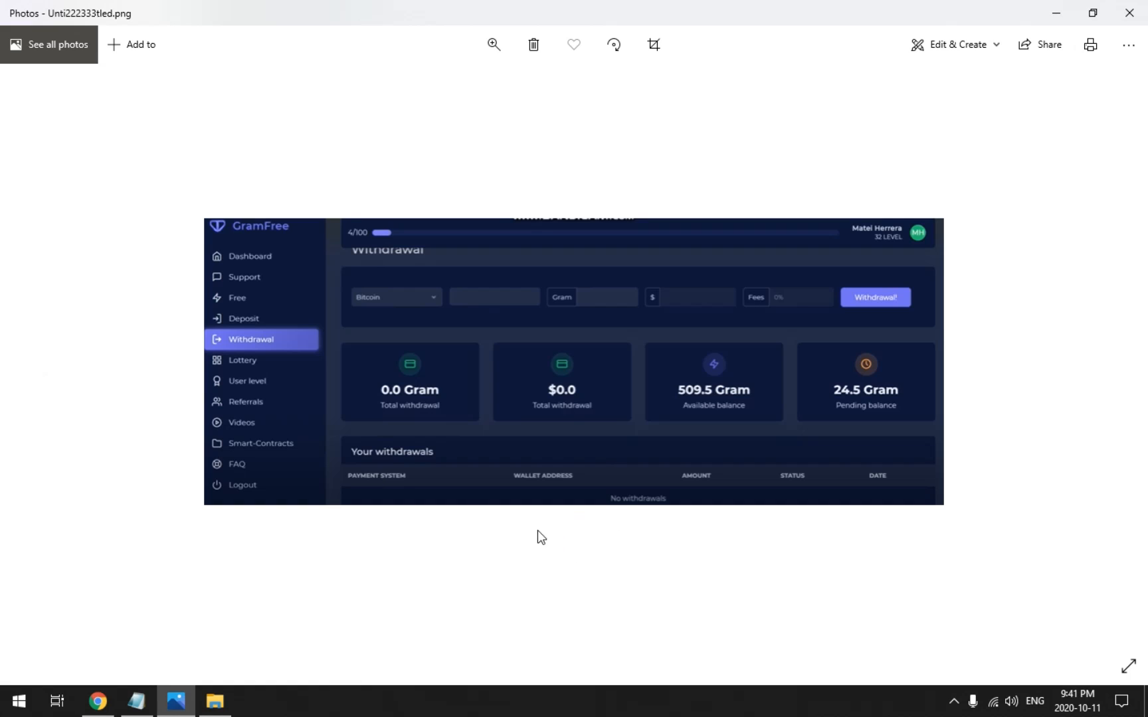
mouse_move(354, 340)
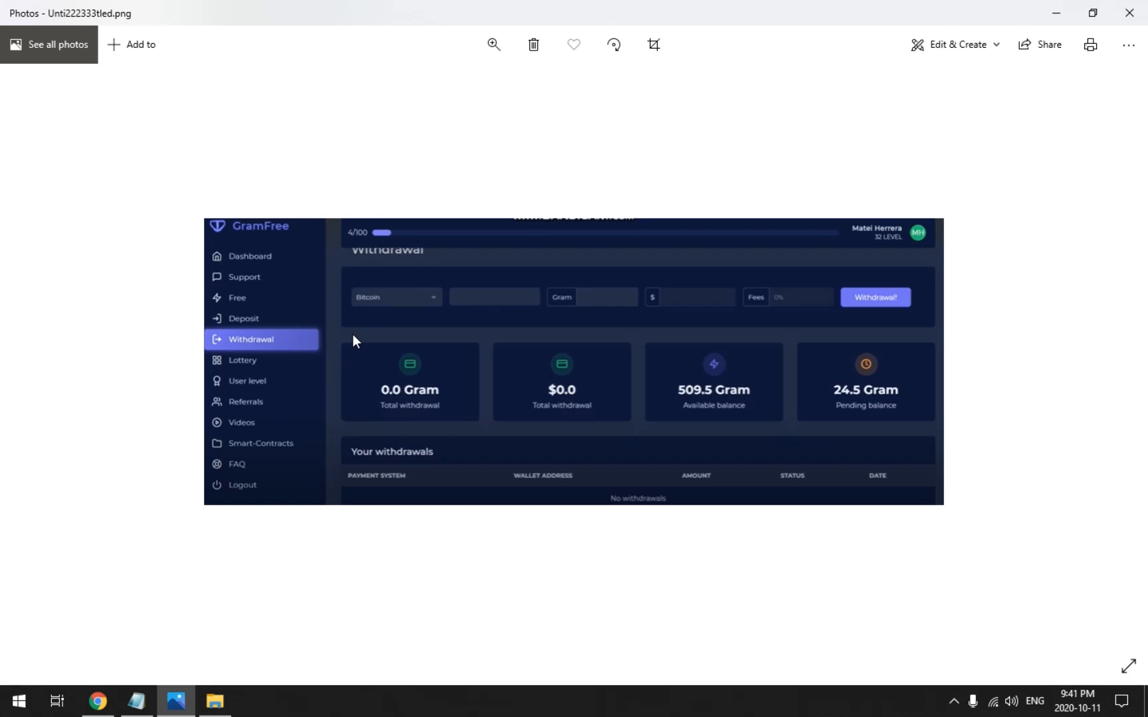
mouse_move(312, 389)
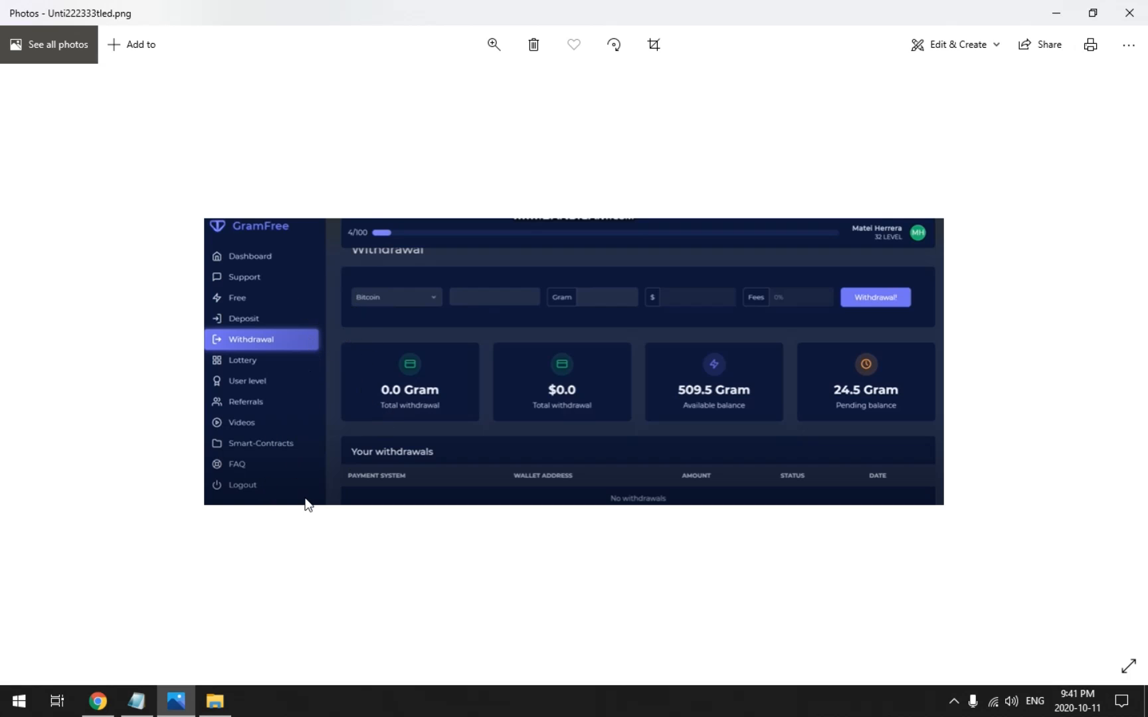
mouse_move(722, 459)
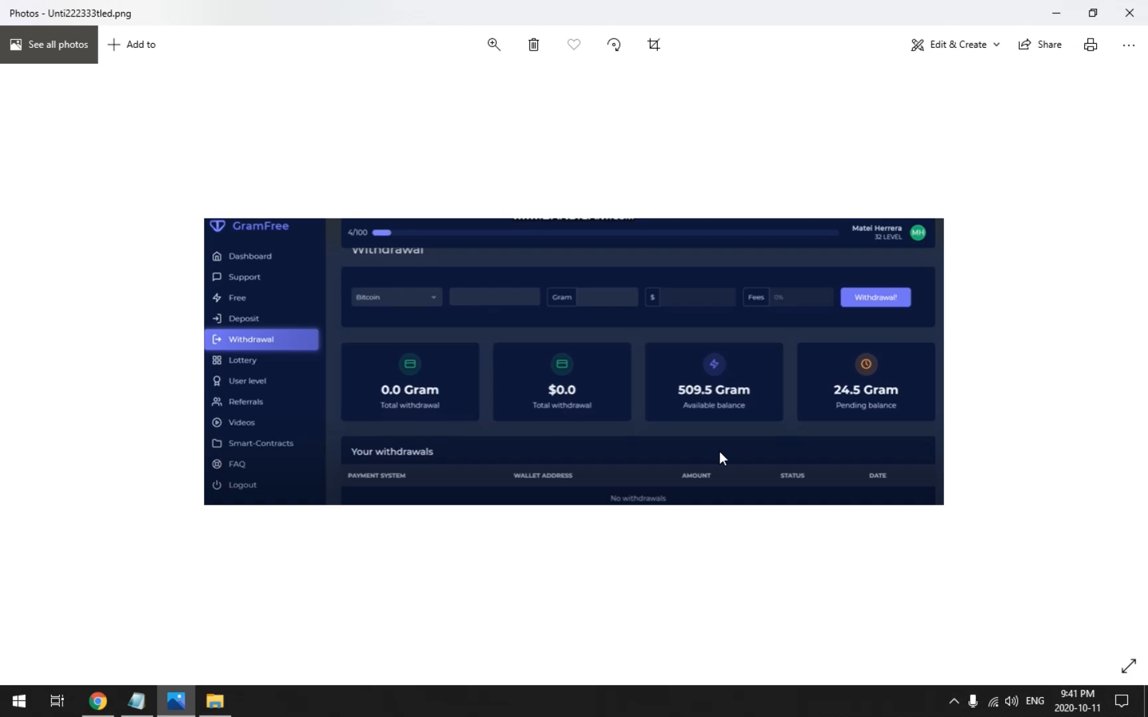
mouse_move(396, 316)
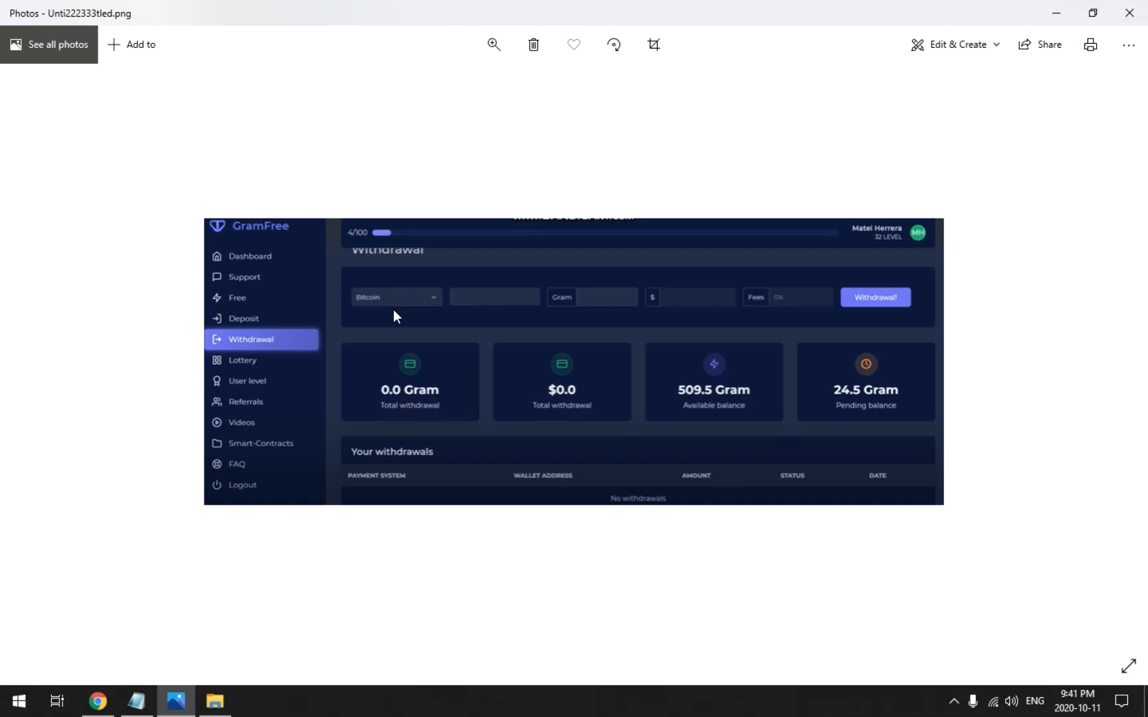
mouse_move(391, 308)
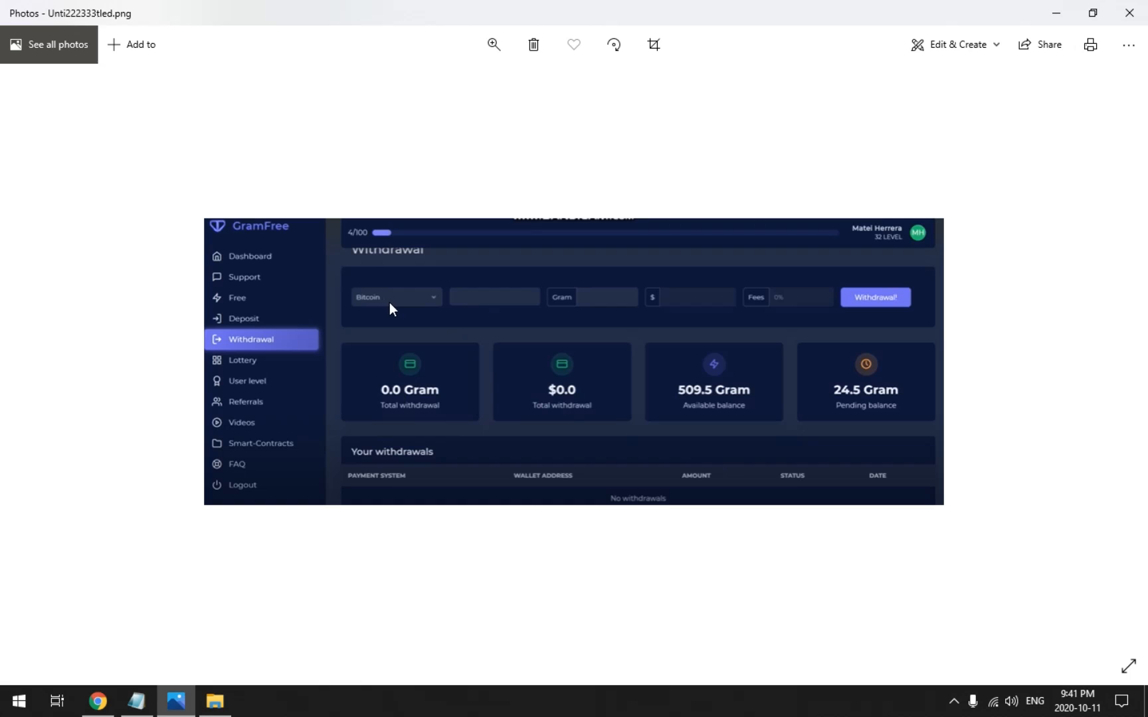
mouse_move(445, 421)
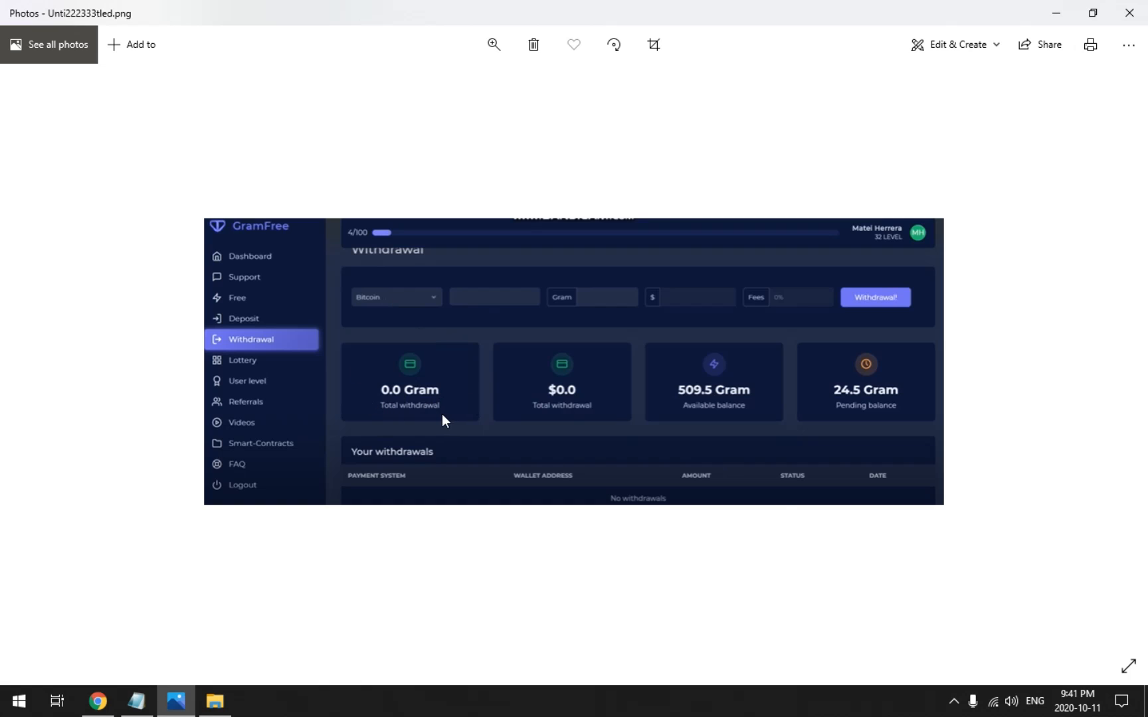
mouse_move(762, 408)
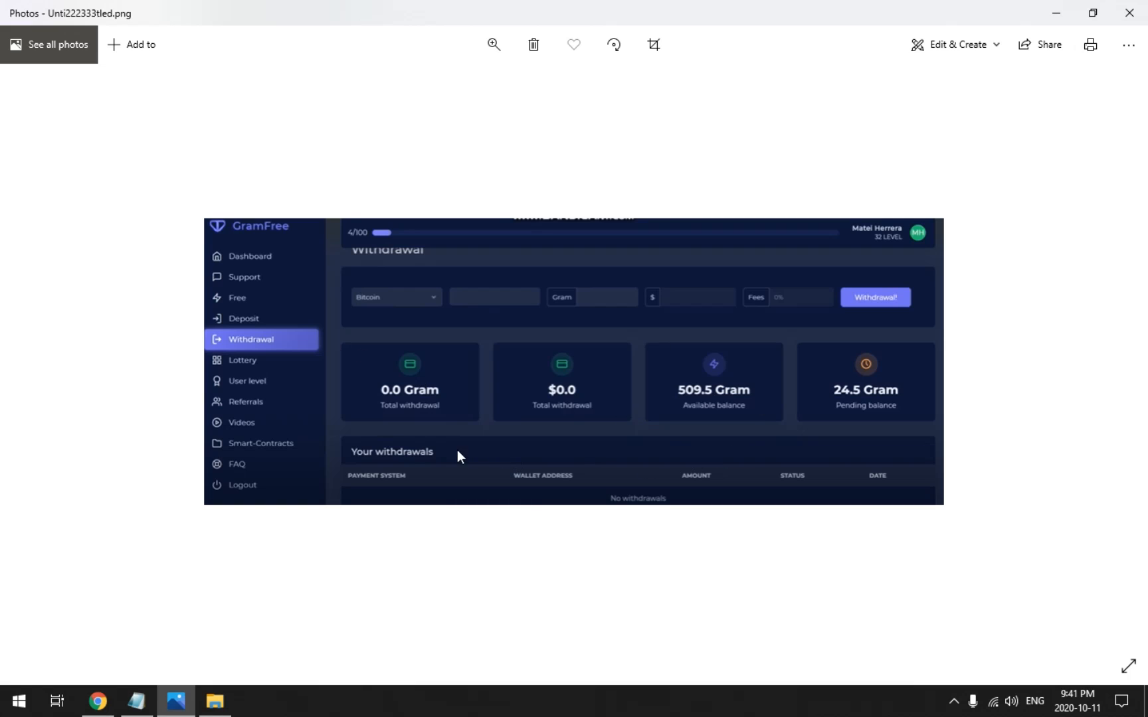
mouse_move(513, 441)
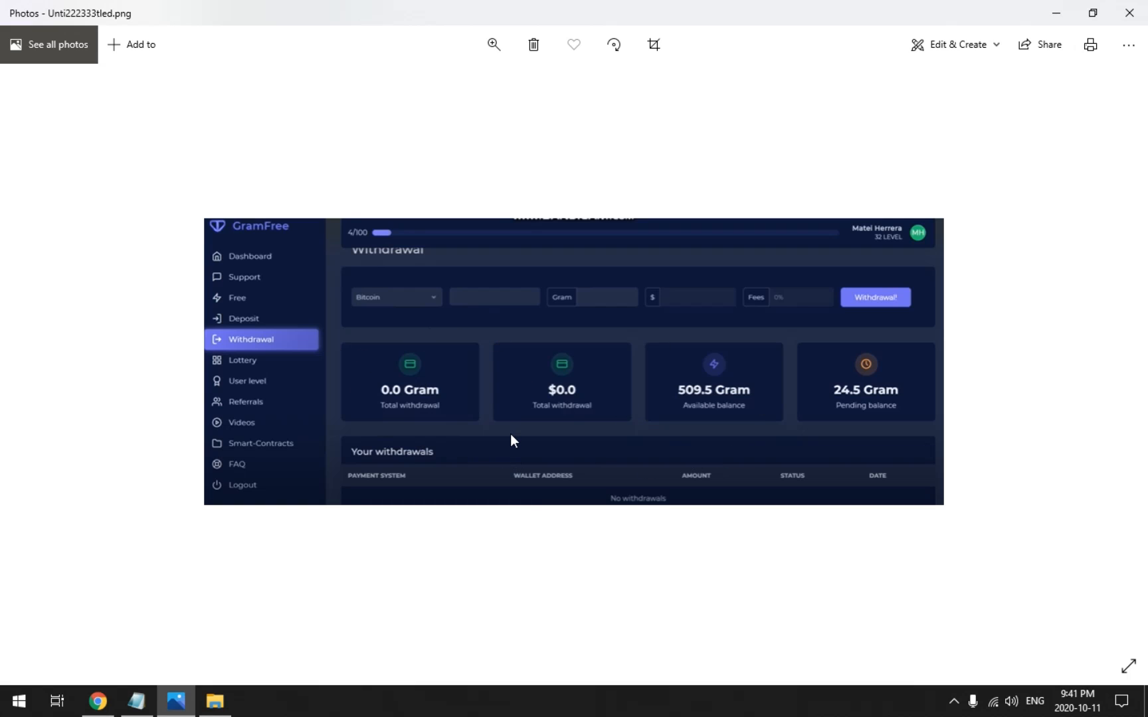
mouse_move(511, 444)
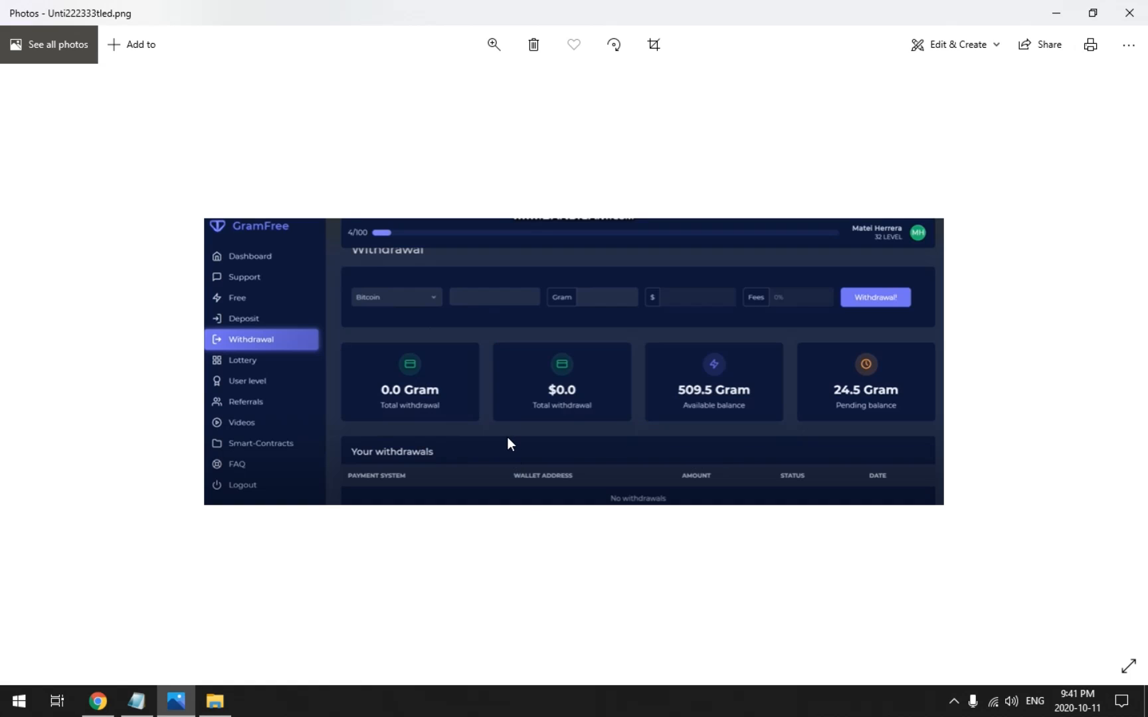
mouse_move(823, 469)
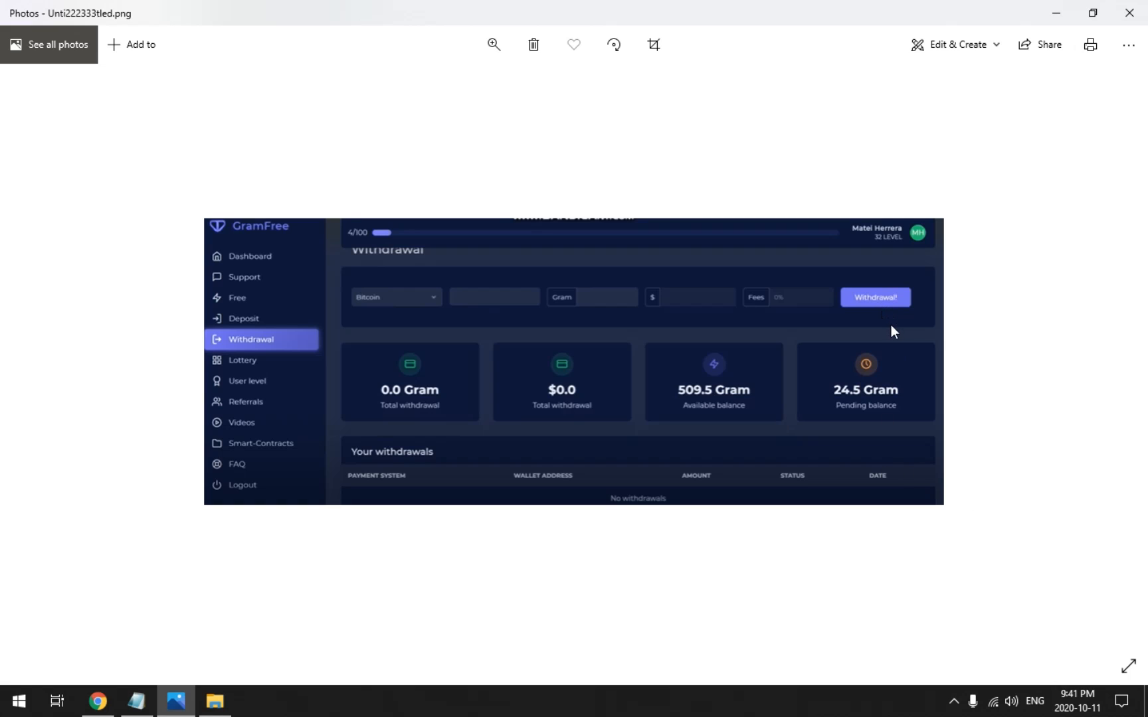
mouse_move(910, 429)
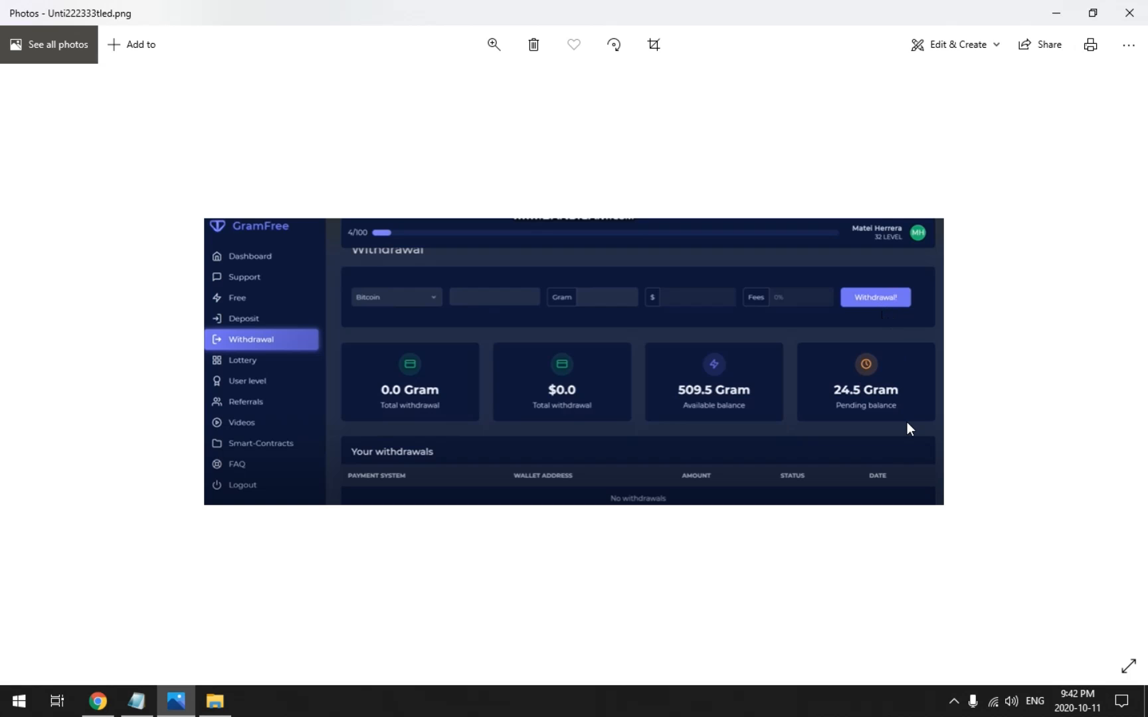
mouse_move(869, 399)
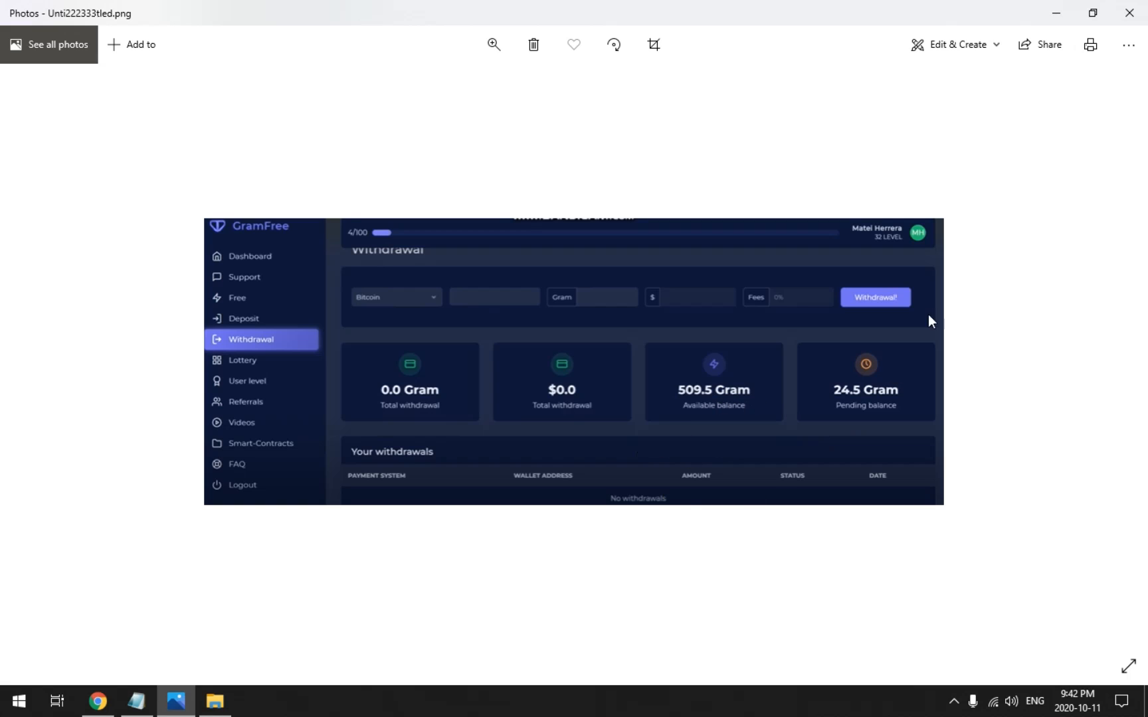
mouse_move(896, 310)
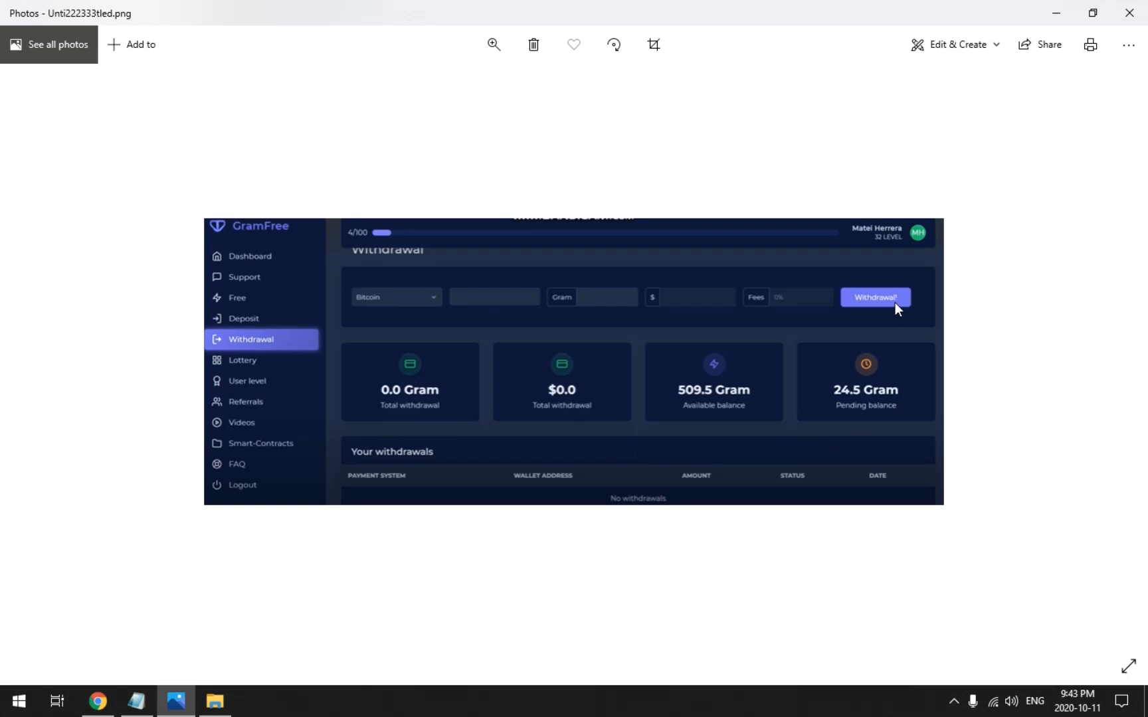
mouse_move(896, 313)
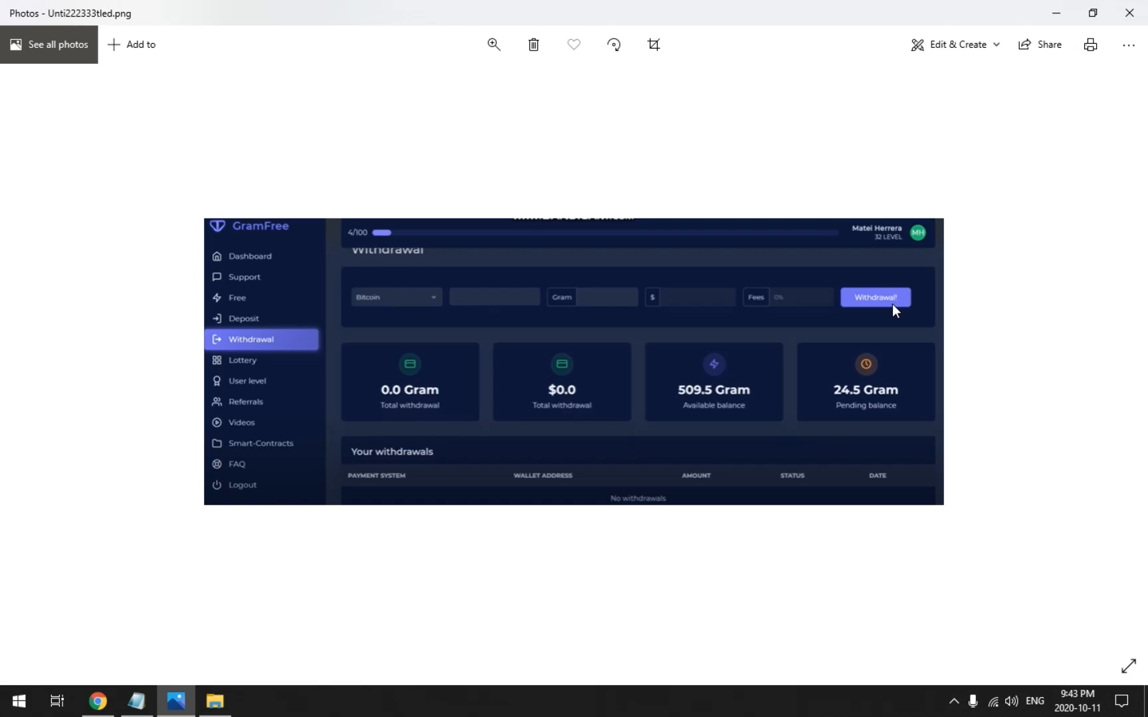
mouse_move(900, 308)
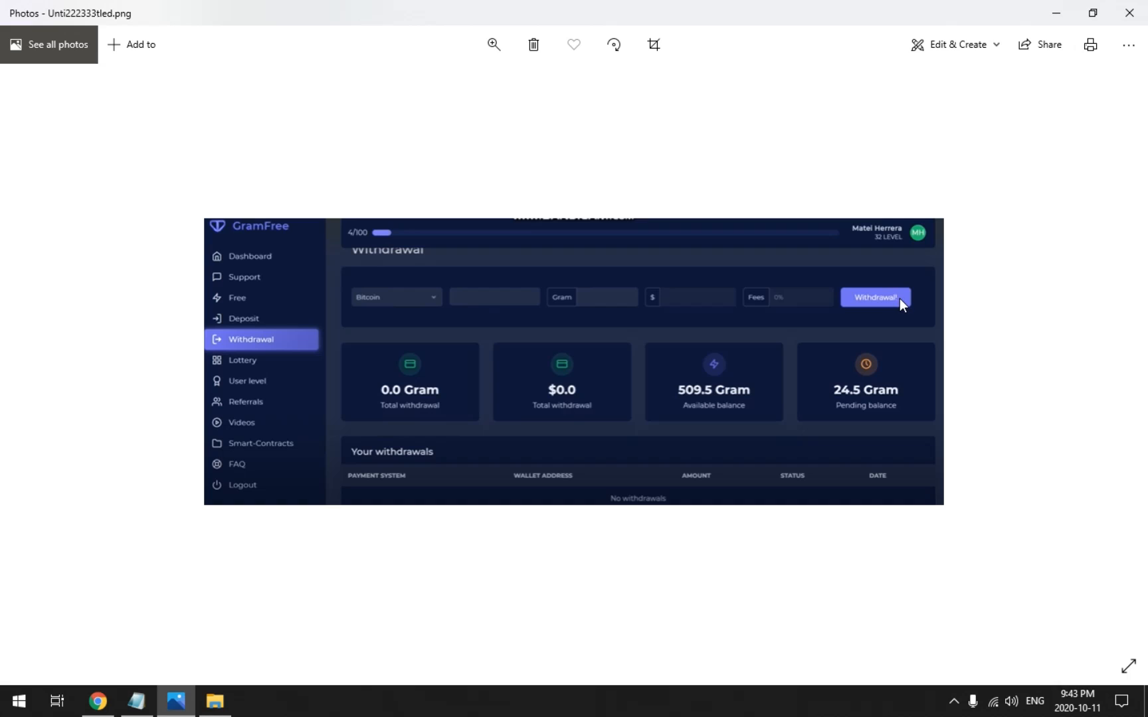
mouse_move(1023, 470)
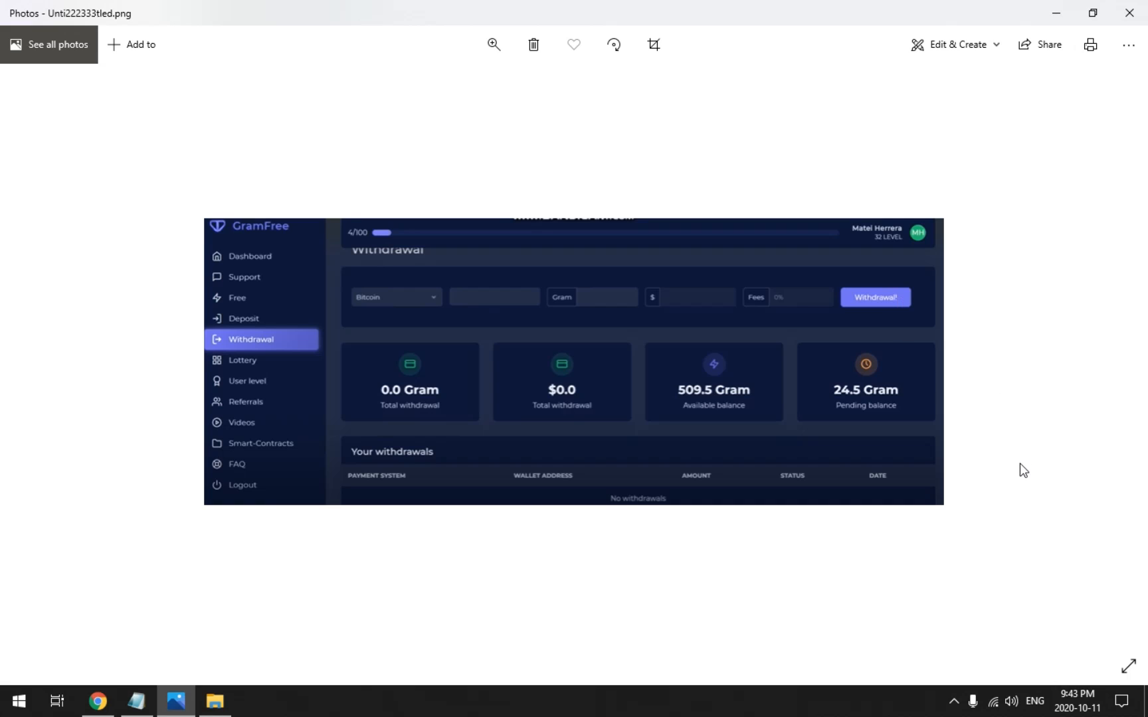
mouse_move(1015, 465)
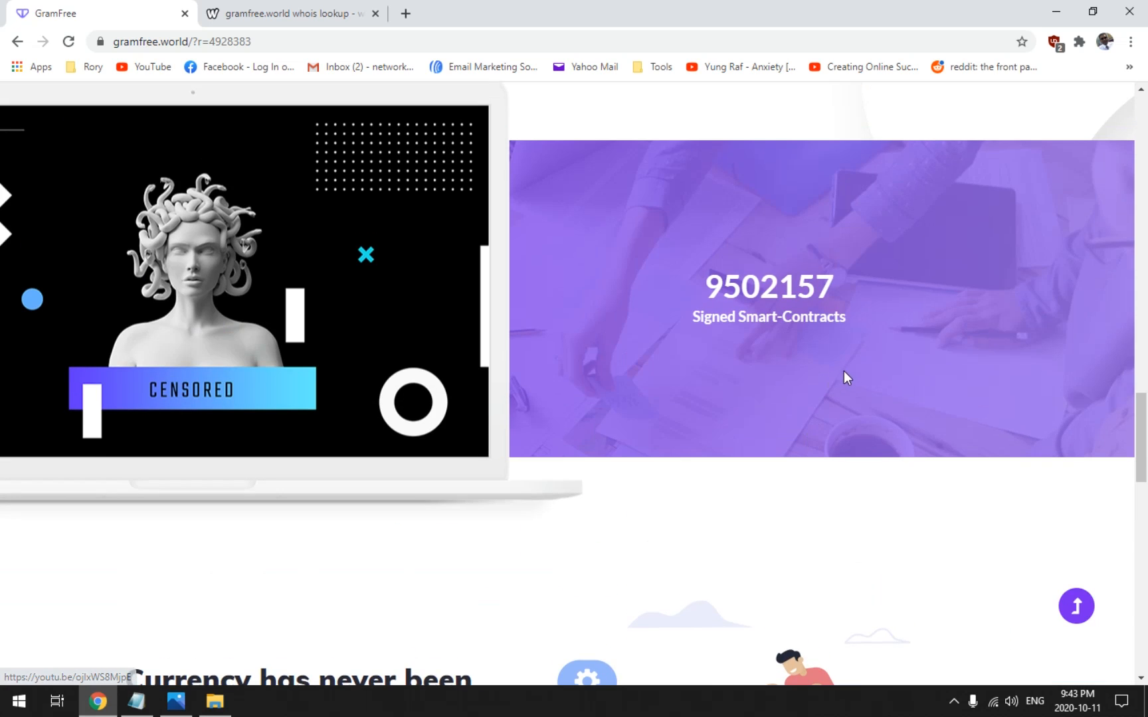
scroll(down, 3)
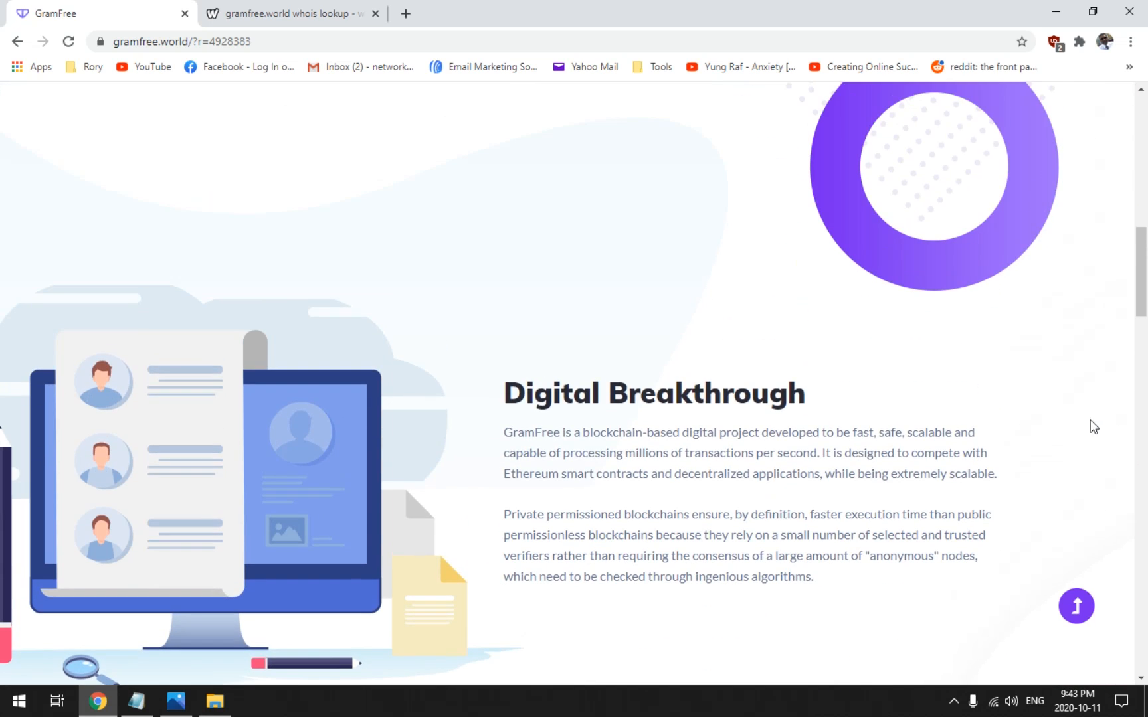
scroll(up, 3)
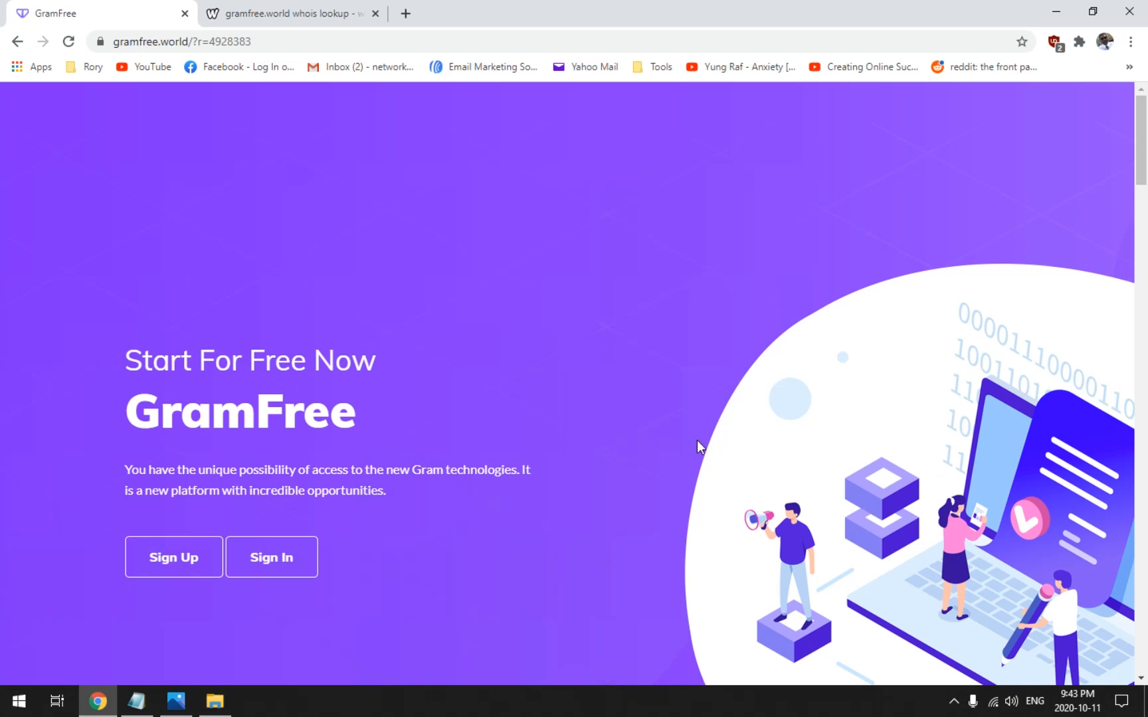
scroll(down, 3)
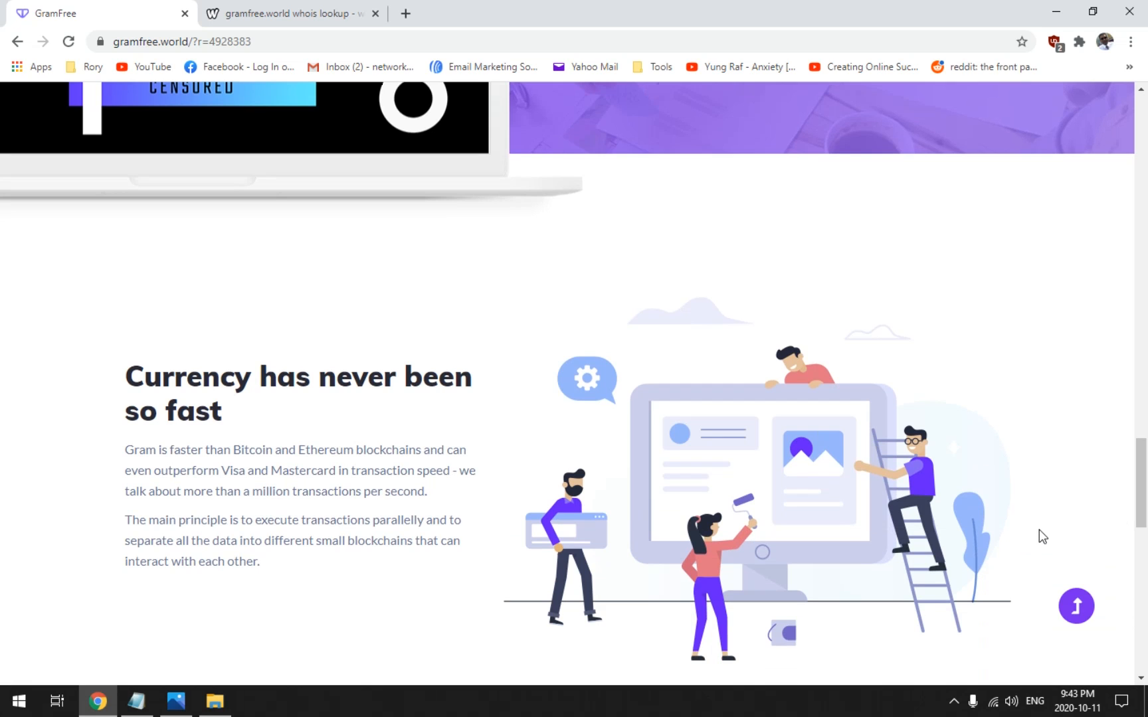
scroll(down, 3)
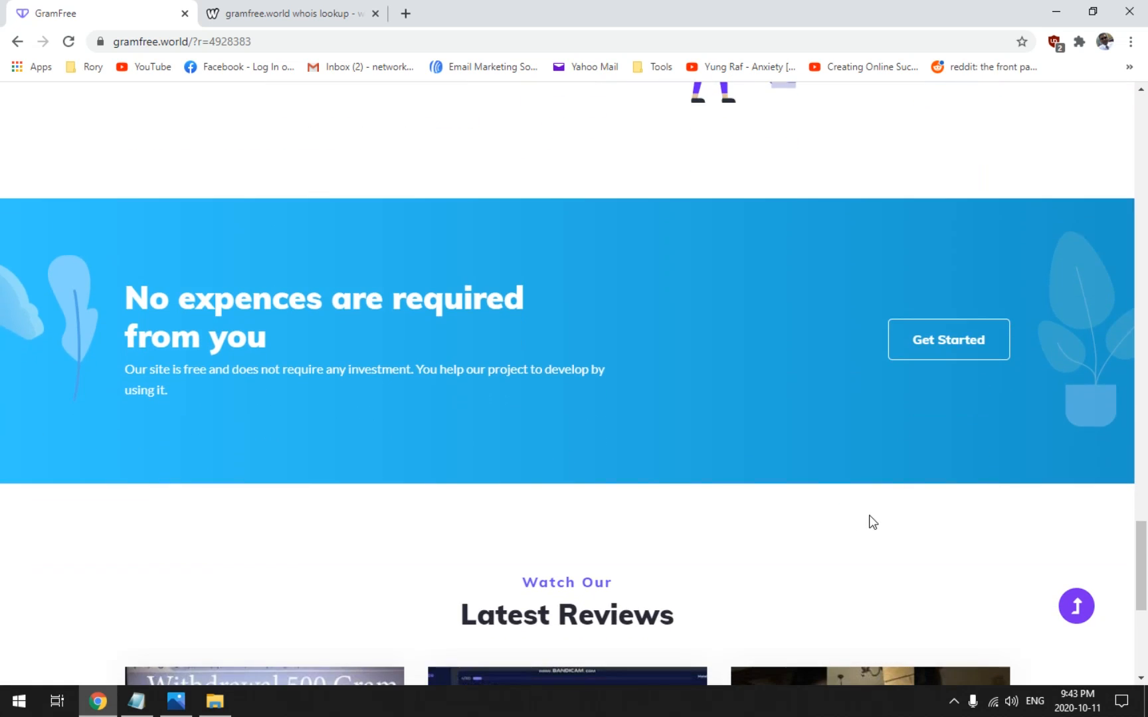
scroll(up, 3)
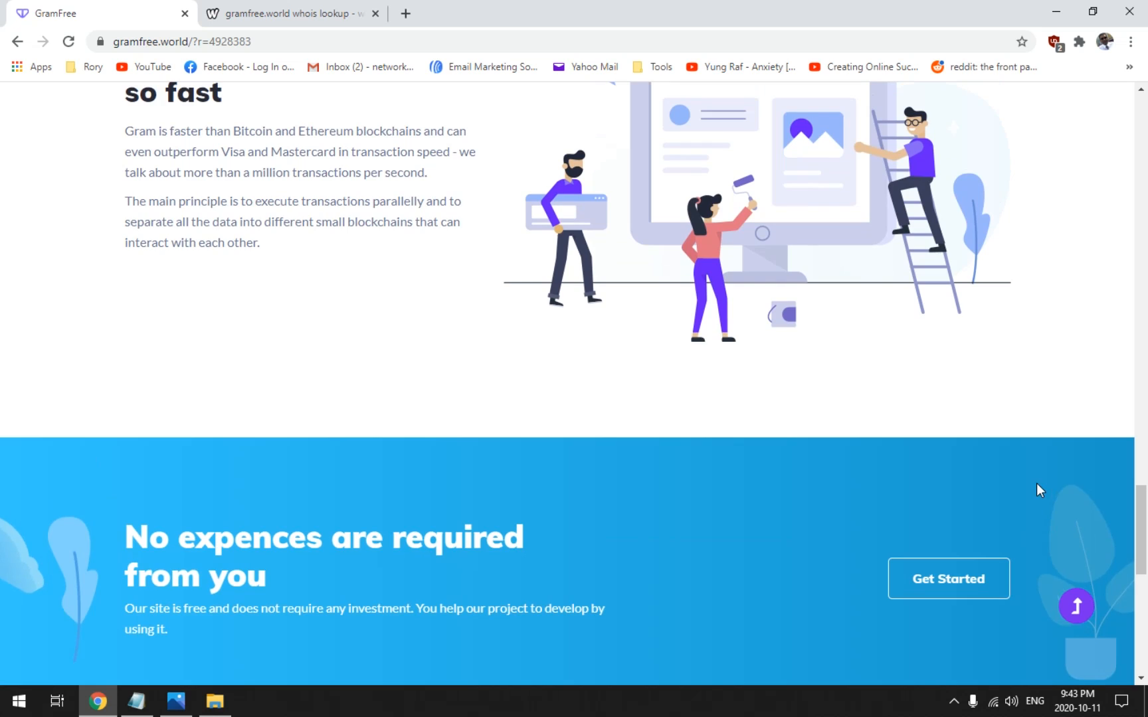
scroll(down, 3)
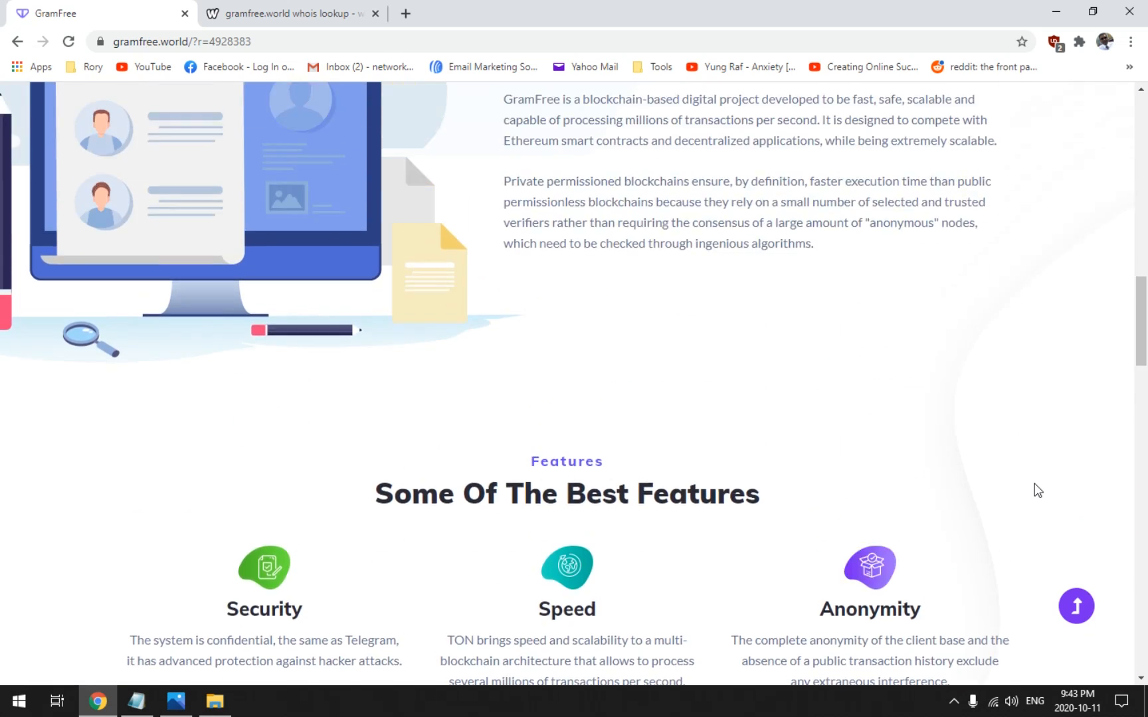